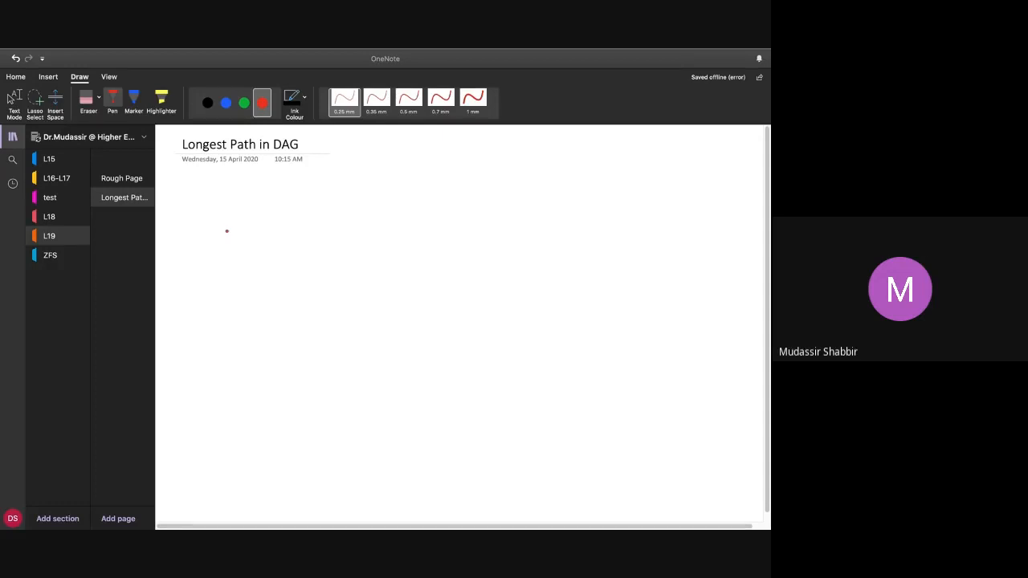
{"action": "mouse_move", "coordinate": [482, 296]}
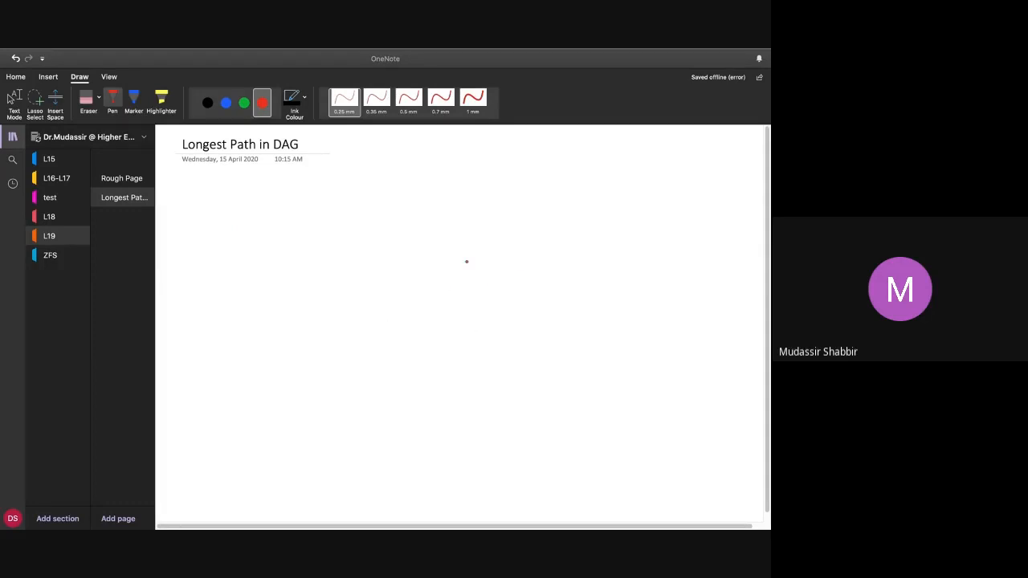
Ink a red directed graph from node s down to node t, beginning a Σ beside it
{"action": "left_click_drag", "start_coordinate": [451, 175], "coordinate": [490, 201]}
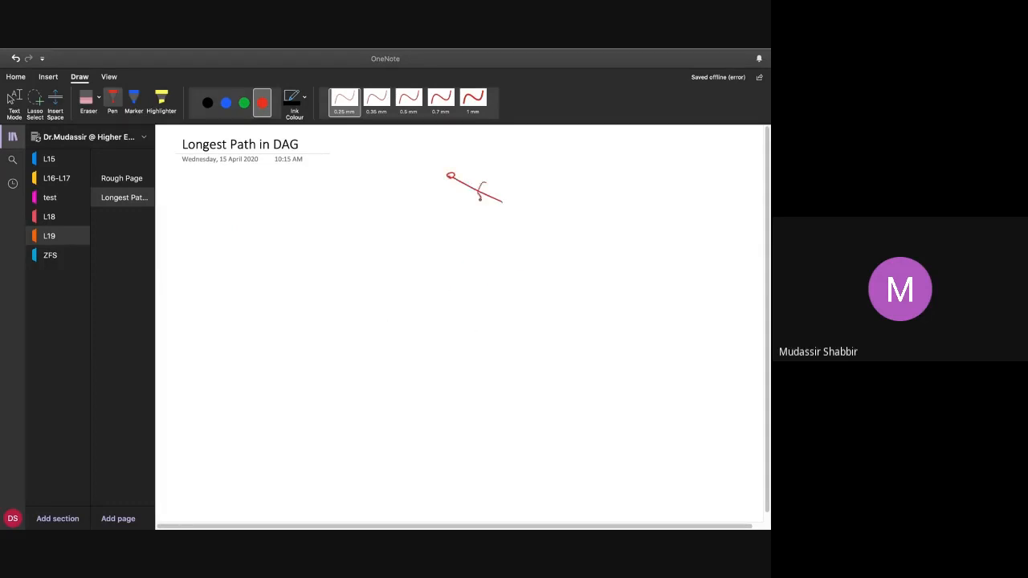
{"action": "left_click_drag", "start_coordinate": [506, 209], "coordinate": [518, 277]}
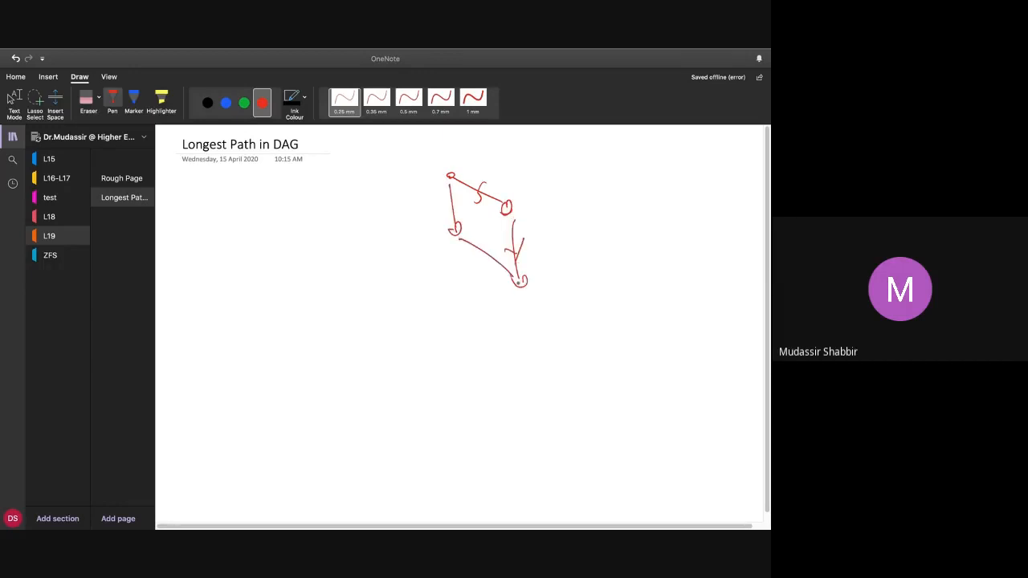
{"action": "left_click_drag", "start_coordinate": [522, 285], "coordinate": [559, 371]}
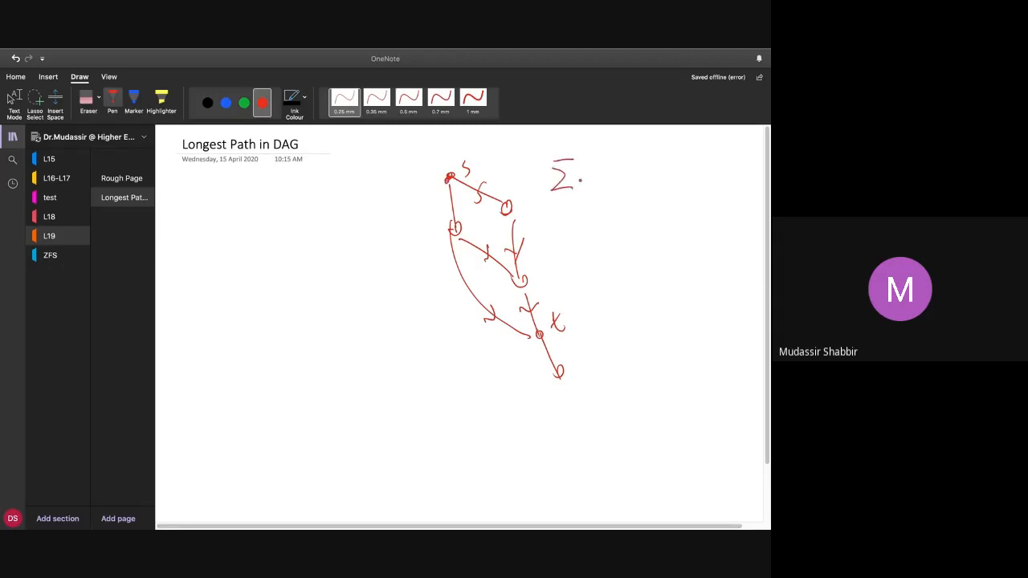
Handwrite 'w_i : maximum' after the Σ in red and underline it
{"action": "left_click_drag", "start_coordinate": [582, 164], "coordinate": [598, 189]}
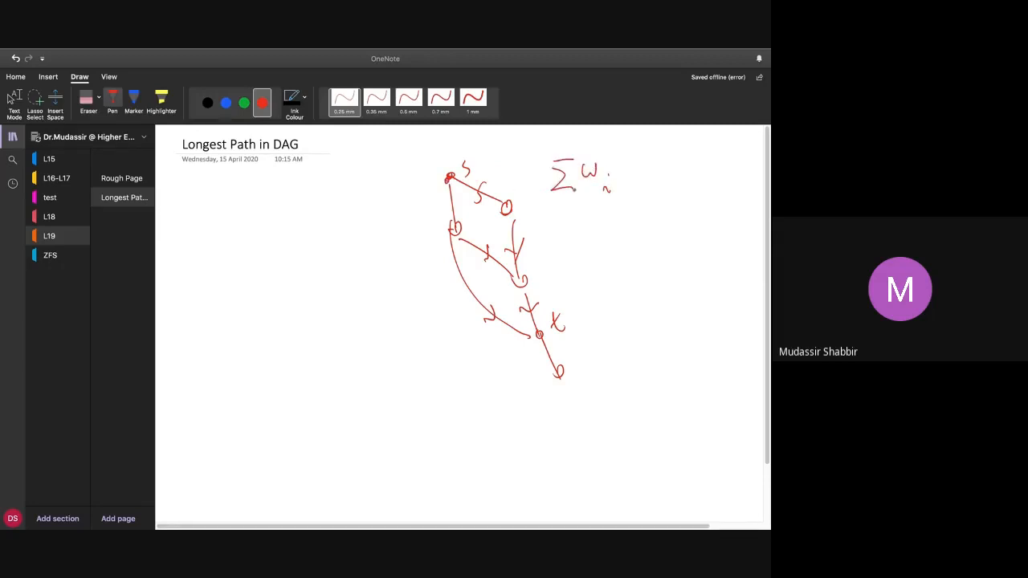
{"action": "left_click_drag", "start_coordinate": [630, 164], "coordinate": [667, 157]}
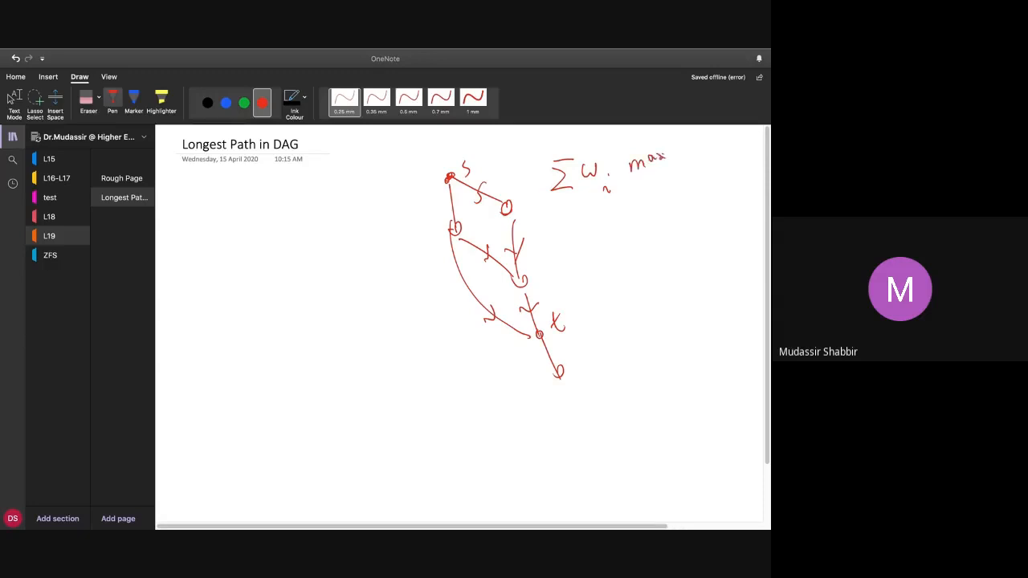
{"action": "left_click_drag", "start_coordinate": [647, 156], "coordinate": [699, 160]}
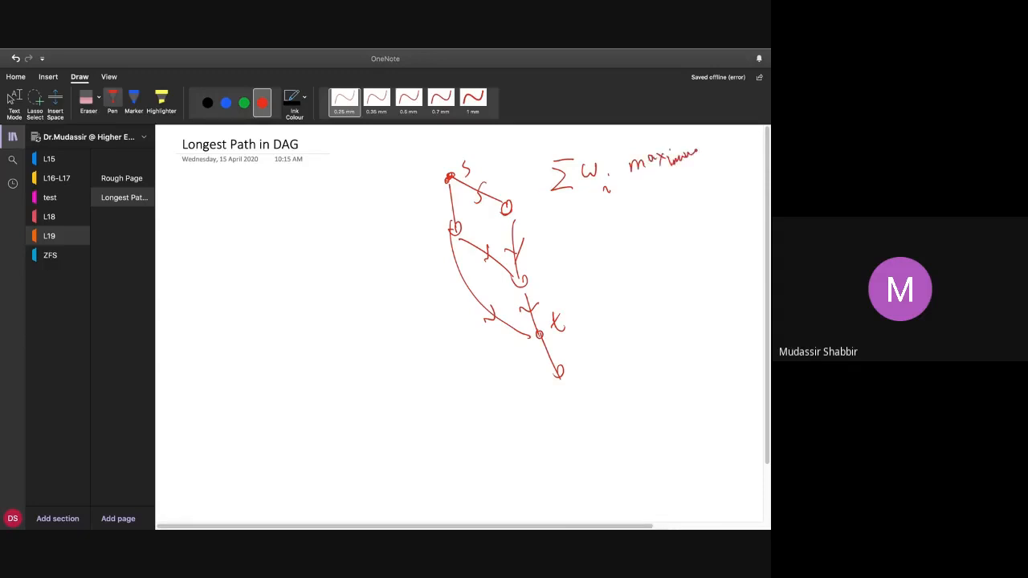
{"action": "left_click_drag", "start_coordinate": [631, 205], "coordinate": [674, 185]}
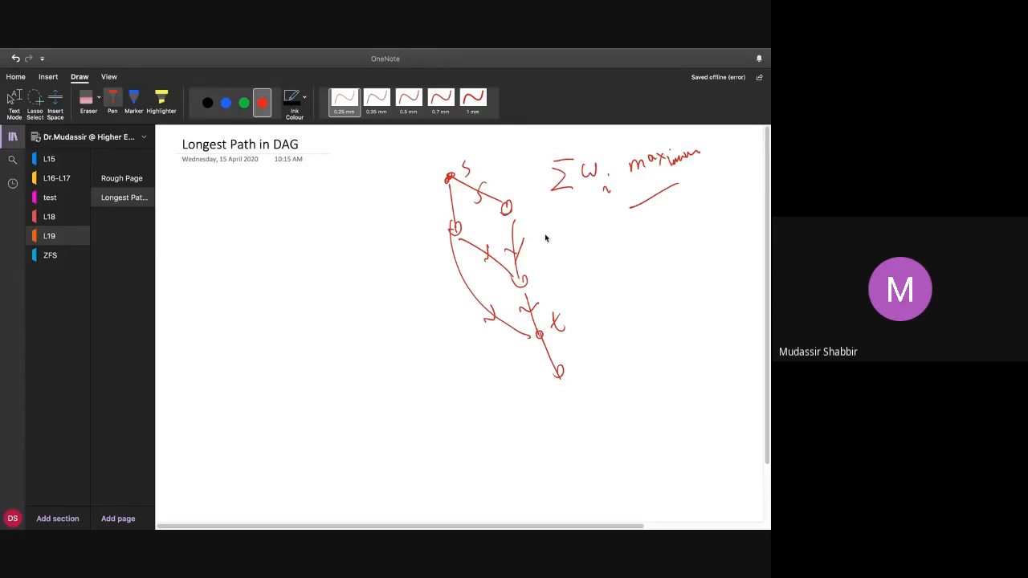
{"action": "mouse_move", "coordinate": [526, 240]}
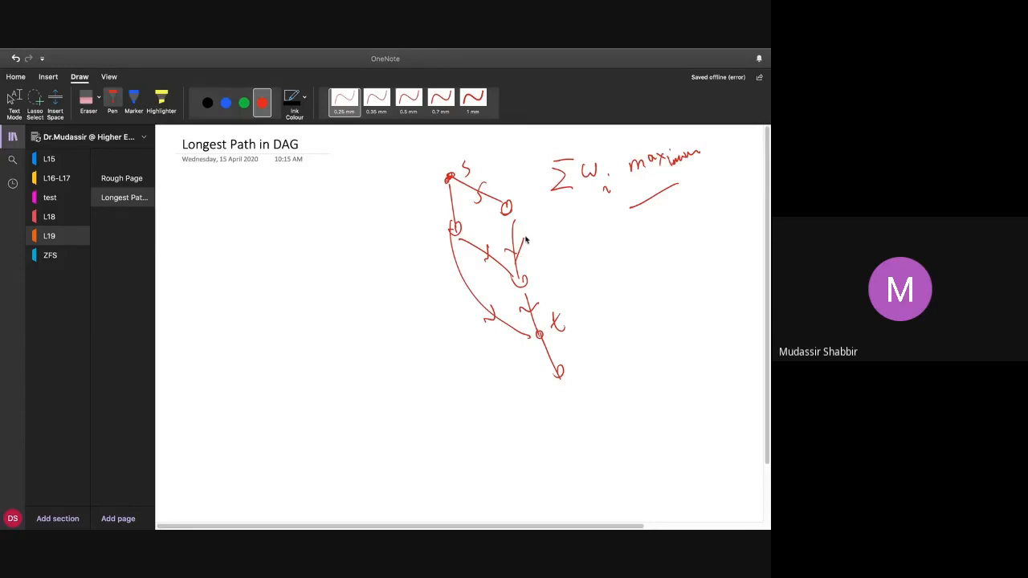
Write edge weights 40, 20, -40 and 10, plus '= 0', on the graph
{"action": "left_click_drag", "start_coordinate": [526, 233], "coordinate": [546, 241]}
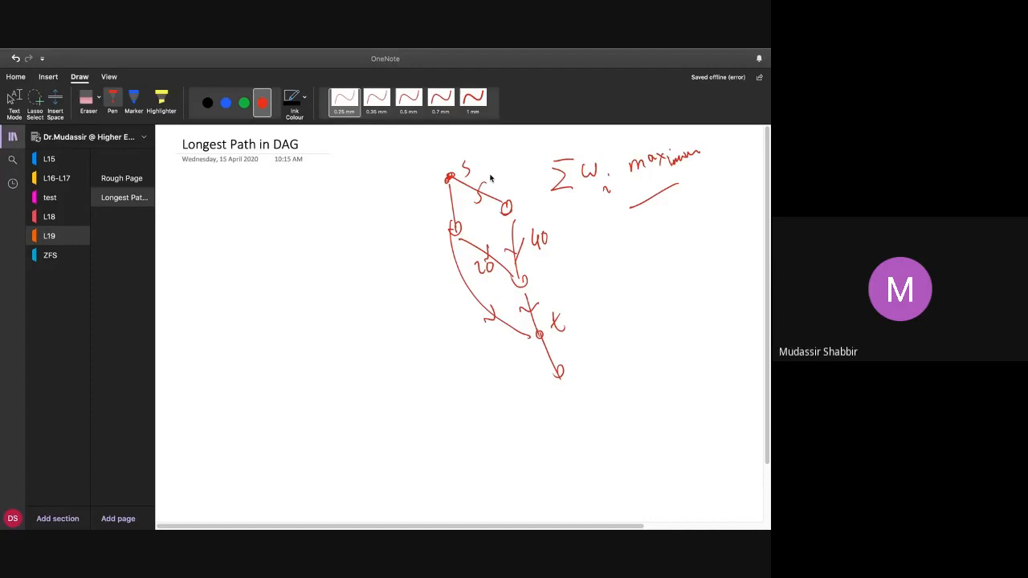
{"action": "left_click_drag", "start_coordinate": [486, 176], "coordinate": [510, 168]}
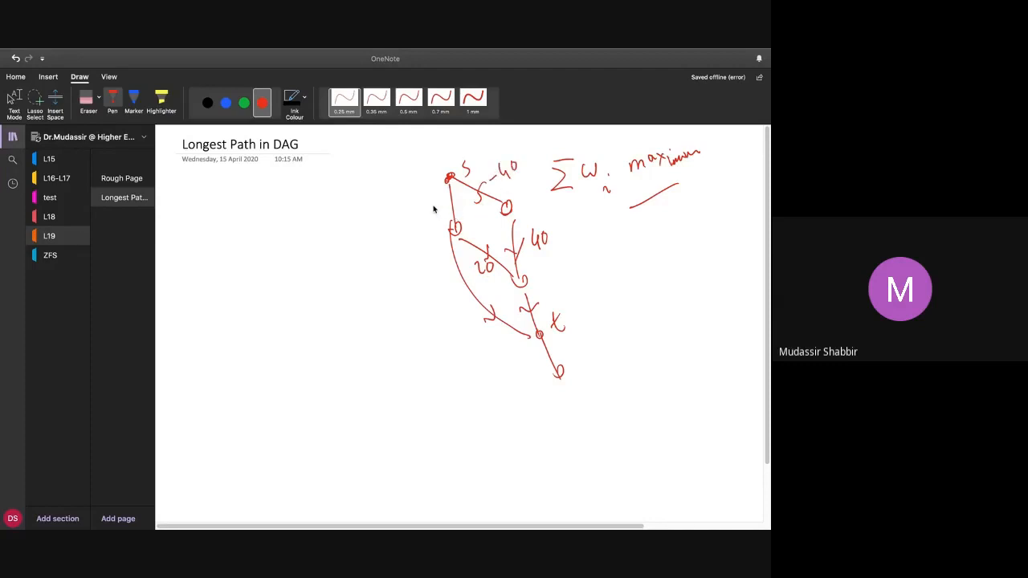
{"action": "left_click_drag", "start_coordinate": [440, 200], "coordinate": [434, 213]}
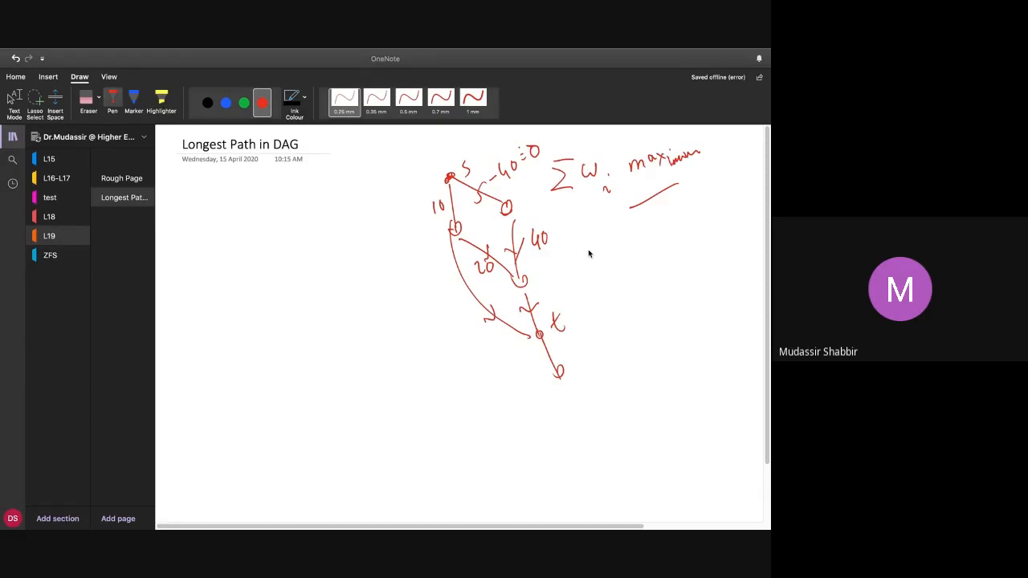
{"action": "mouse_move", "coordinate": [577, 250]}
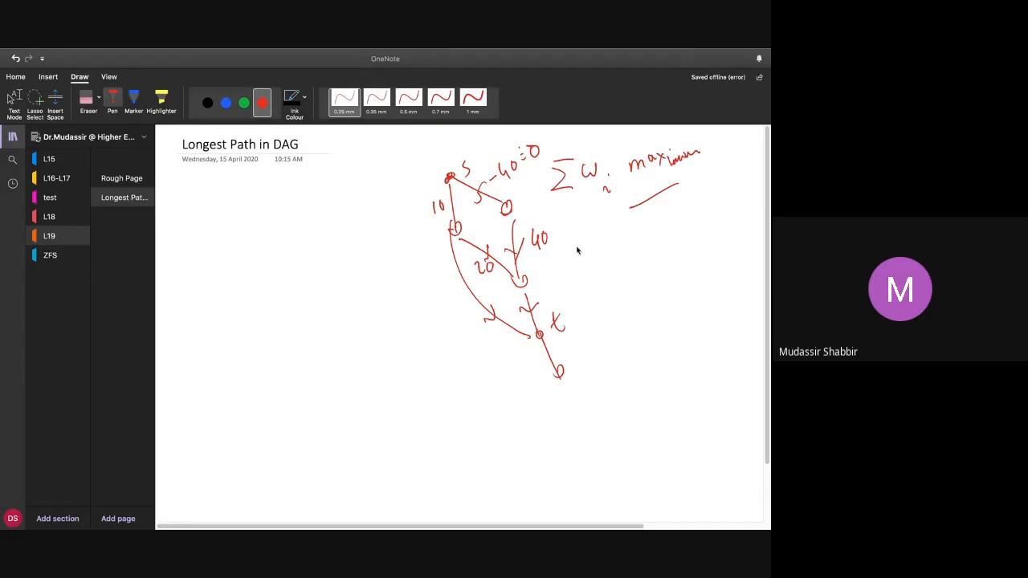
{"action": "mouse_move", "coordinate": [477, 416]}
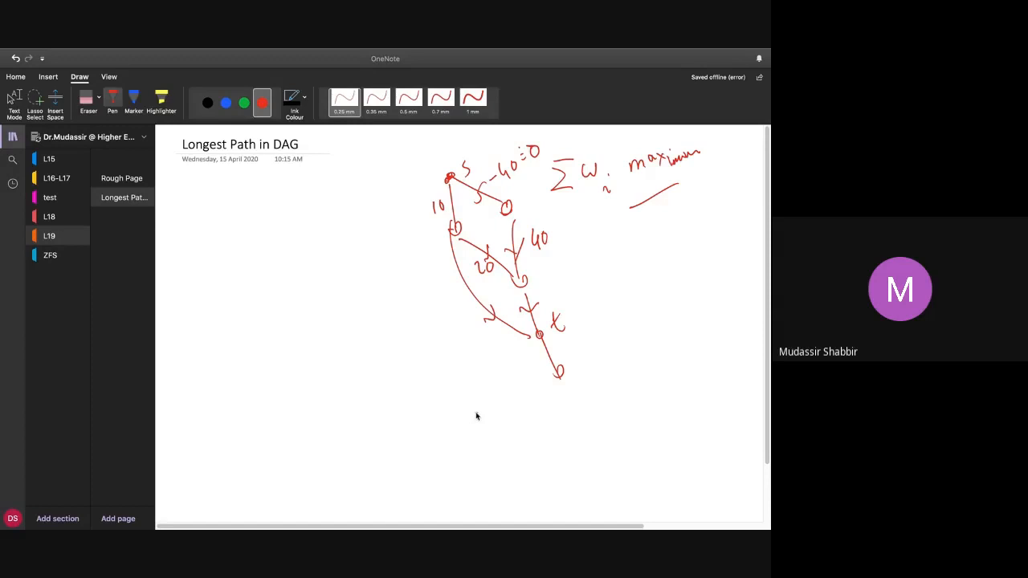
Draw the s–t line and write 'A[v_i] = longest dist to t' beneath it
{"action": "left_click_drag", "start_coordinate": [475, 415], "coordinate": [686, 385]}
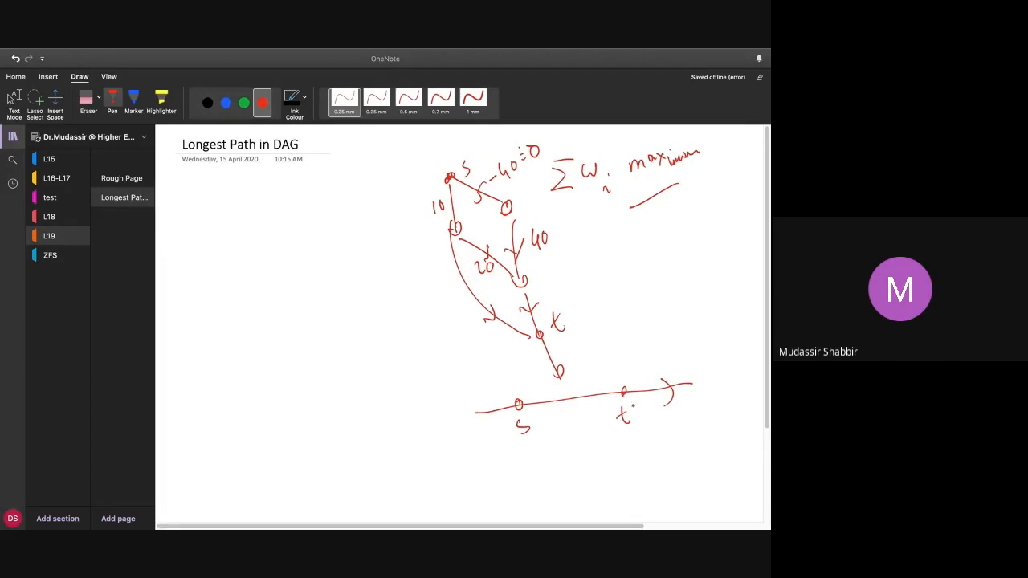
{"action": "left_click_drag", "start_coordinate": [530, 474], "coordinate": [539, 457]}
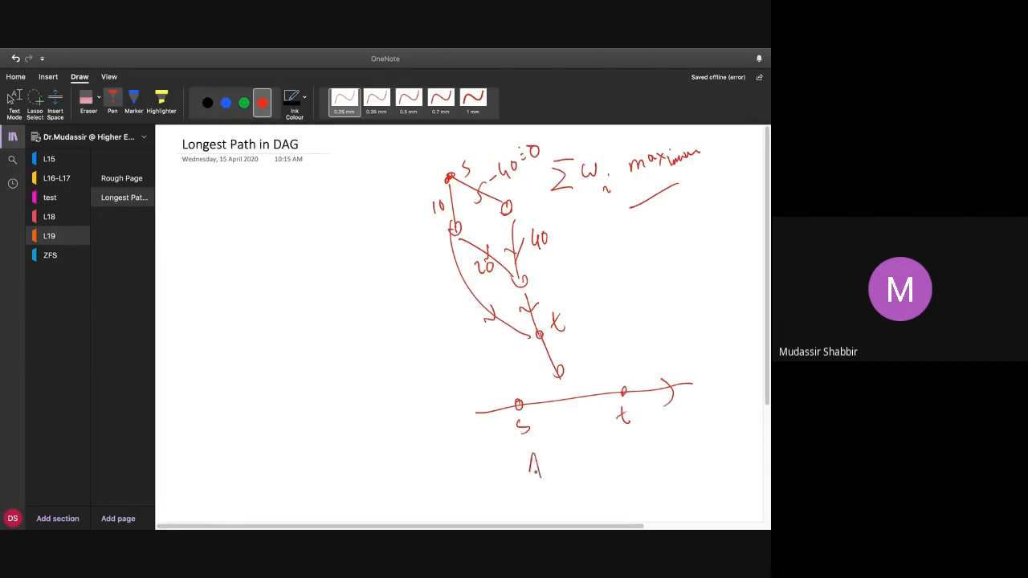
{"action": "left_click_drag", "start_coordinate": [550, 449], "coordinate": [551, 481]}
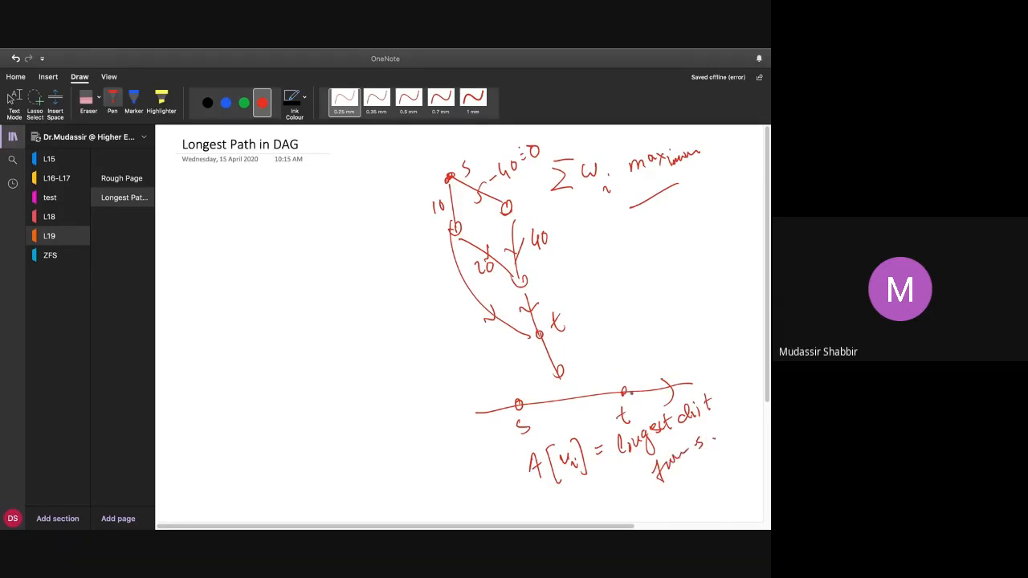
Mark the end and intermediate vertices on the line and write −∞ above it
{"action": "left_click", "coordinate": [705, 380]}
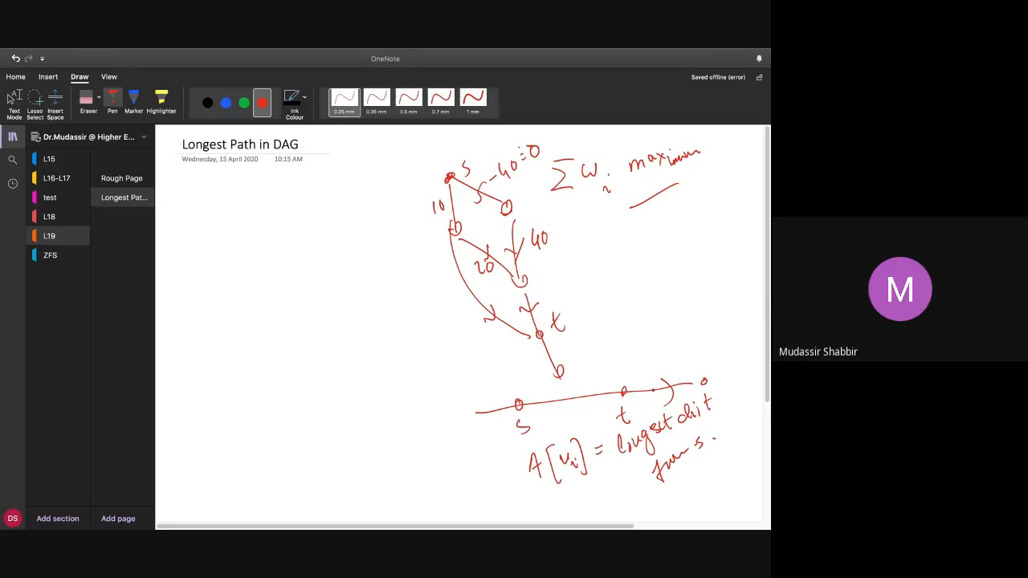
{"action": "left_click_drag", "start_coordinate": [642, 362], "coordinate": [662, 361]}
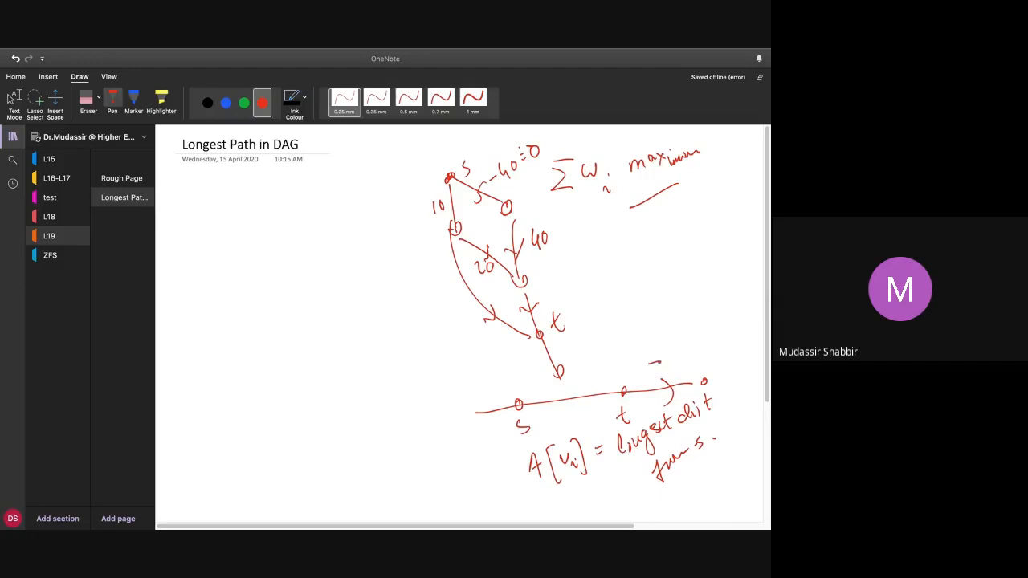
{"action": "left_click_drag", "start_coordinate": [655, 361], "coordinate": [678, 361]}
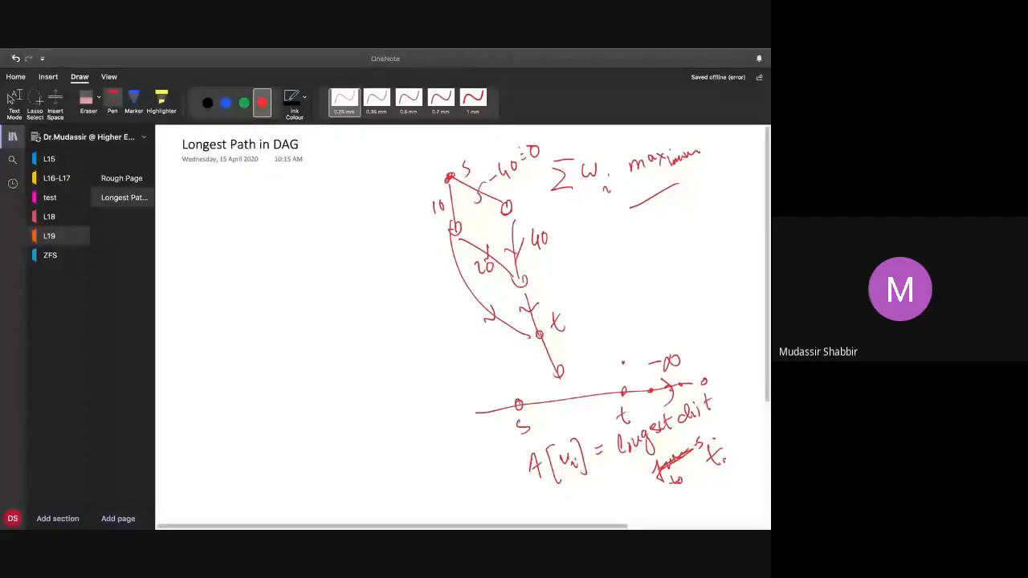
{"action": "left_click", "coordinate": [623, 366]}
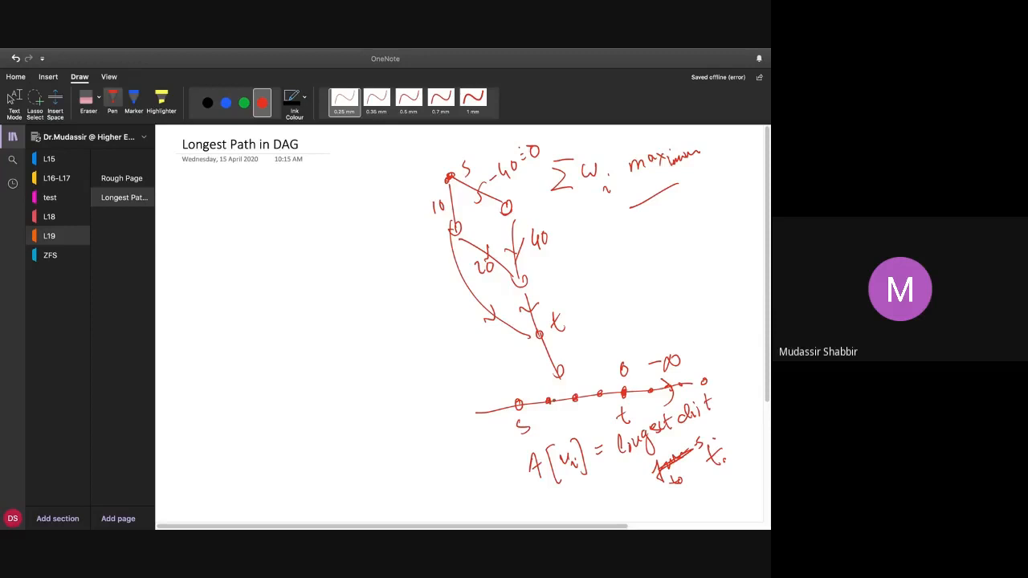
Write 'A[v_i] = max' with the subscript j ∈ N+(v_i) below the definition
{"action": "scroll", "scroll_direction": "down", "scroll_amount": 3}
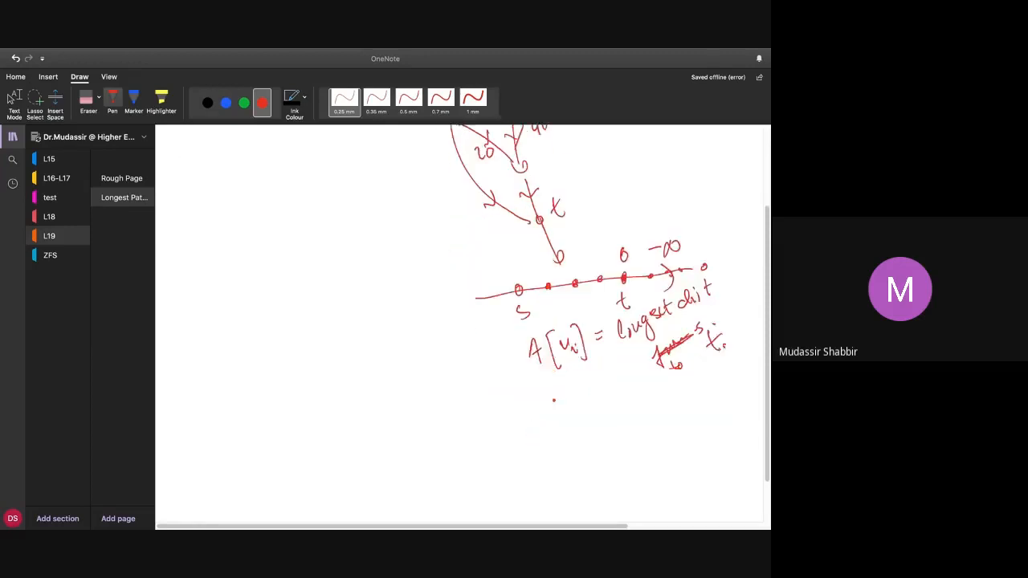
{"action": "scroll", "scroll_direction": "up", "scroll_amount": 3}
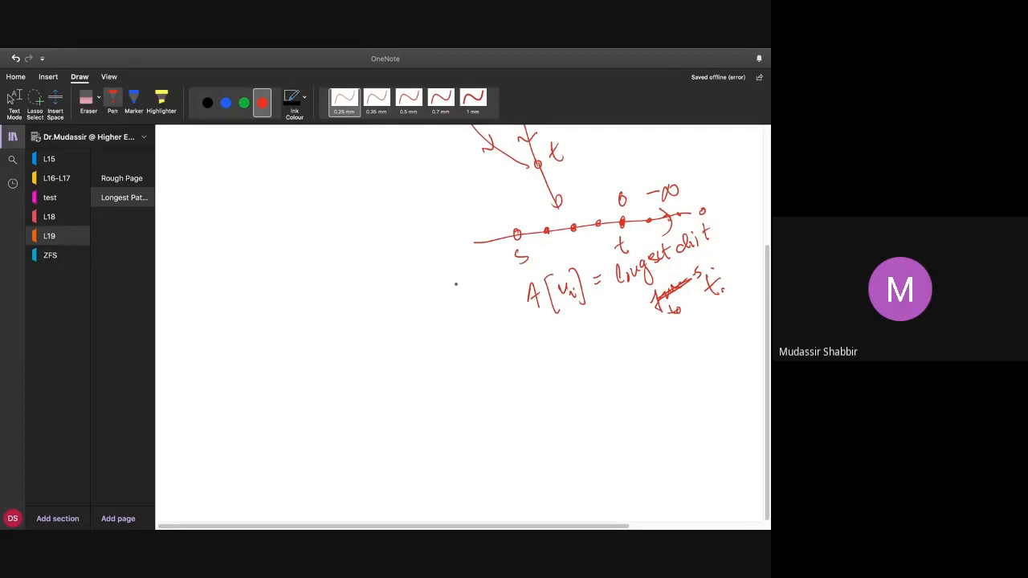
{"action": "left_click_drag", "start_coordinate": [440, 353], "coordinate": [446, 371]}
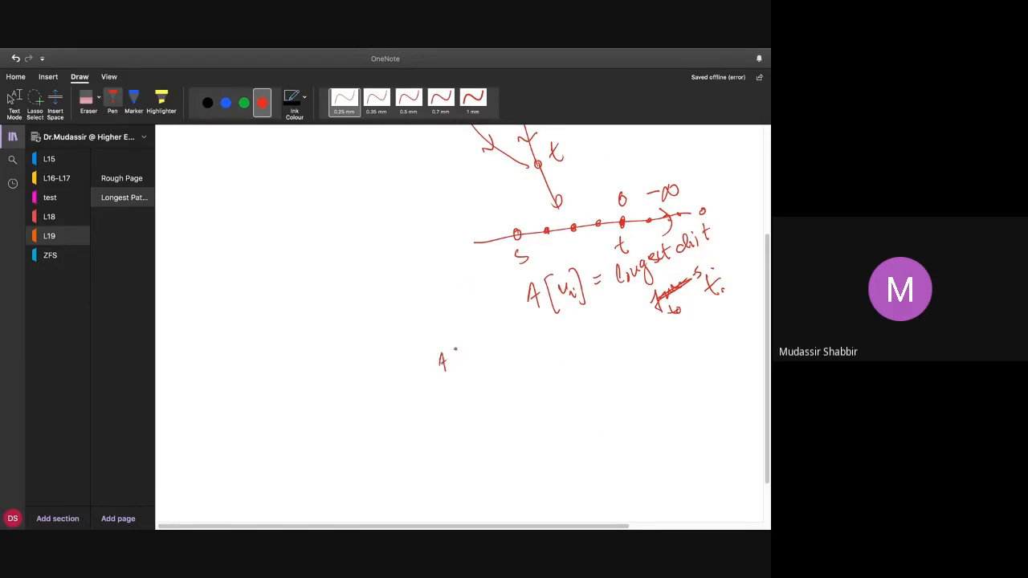
{"action": "left_click_drag", "start_coordinate": [450, 353], "coordinate": [473, 374]}
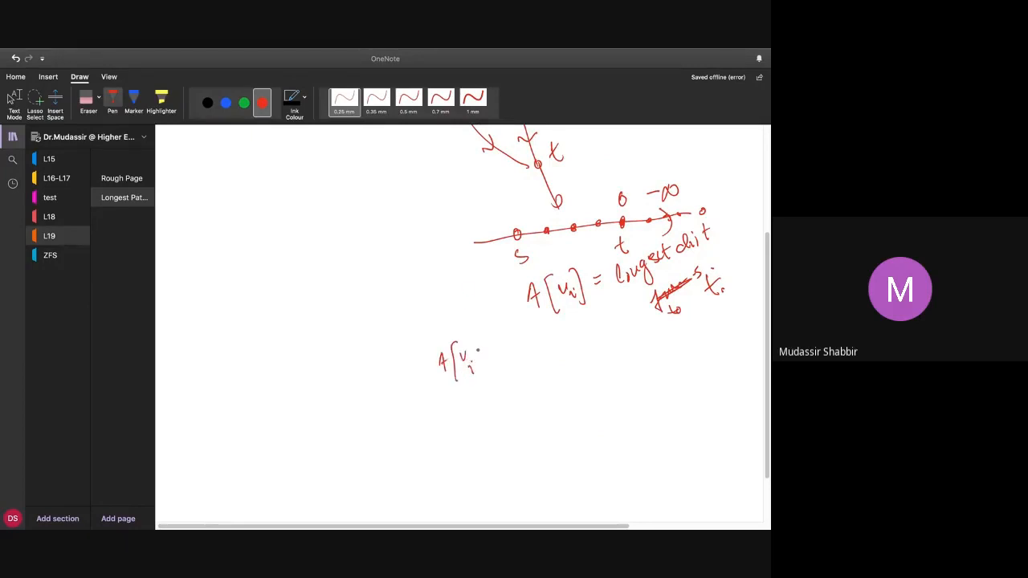
{"action": "left_click_drag", "start_coordinate": [470, 353], "coordinate": [506, 361]}
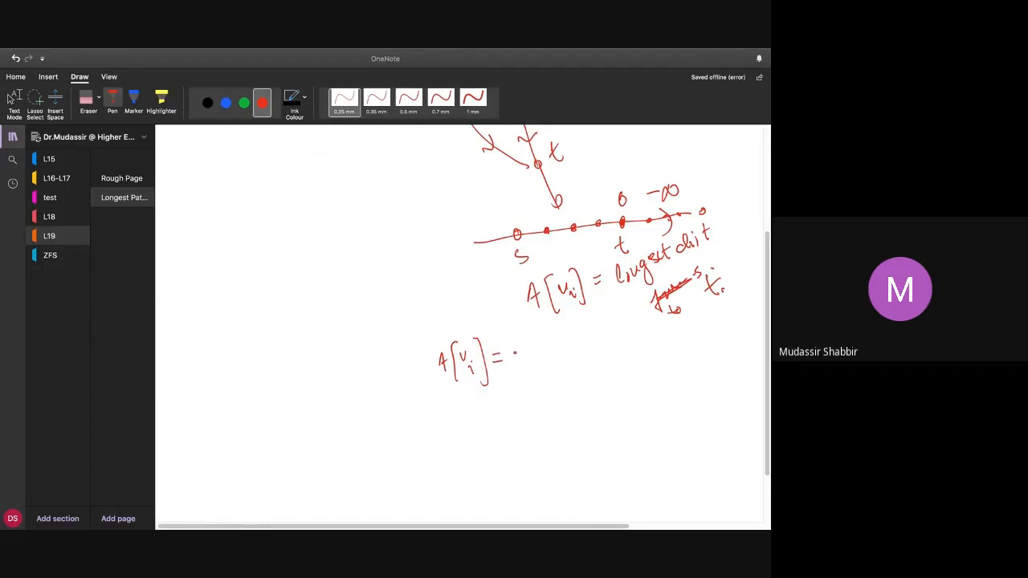
{"action": "left_click_drag", "start_coordinate": [514, 354], "coordinate": [550, 353]}
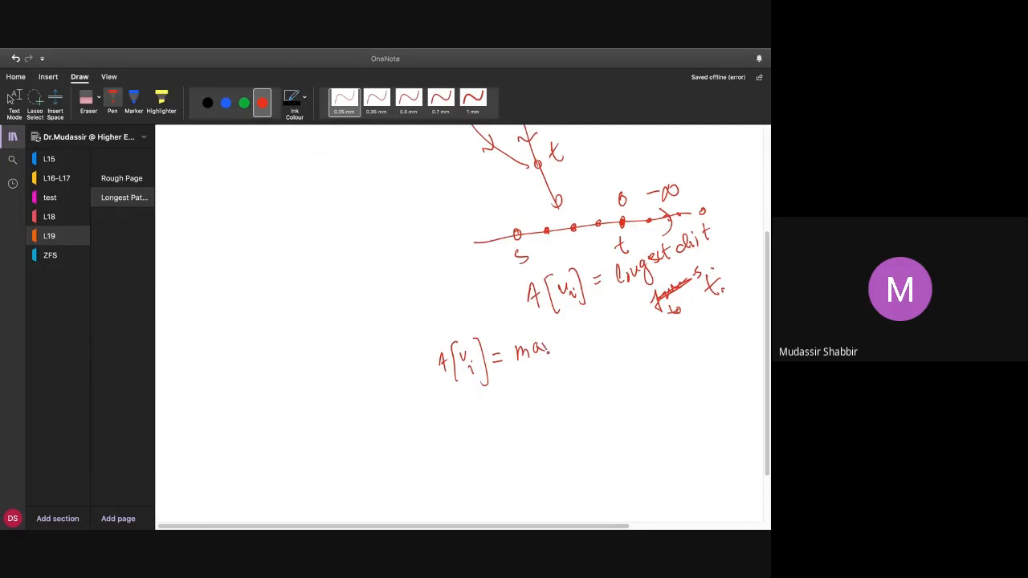
{"action": "left_click_drag", "start_coordinate": [544, 346], "coordinate": [552, 355]}
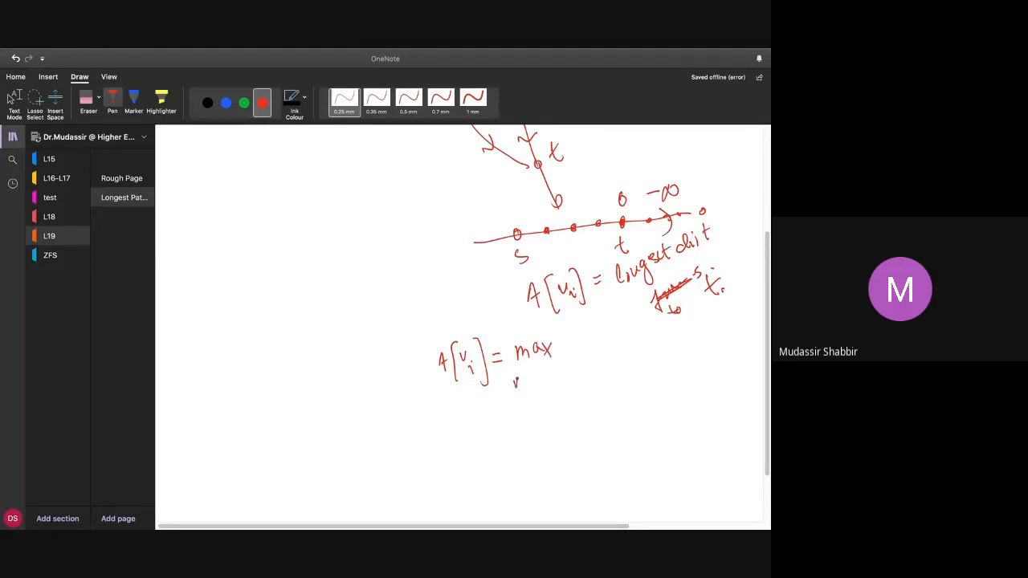
{"action": "left_click_drag", "start_coordinate": [514, 377], "coordinate": [522, 389]}
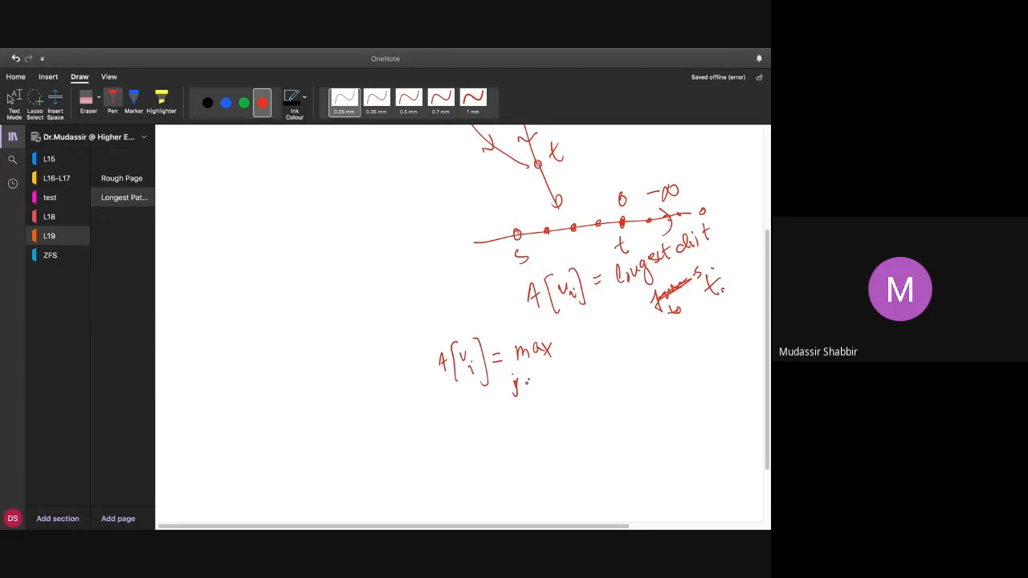
{"action": "left_click_drag", "start_coordinate": [526, 381], "coordinate": [550, 381]}
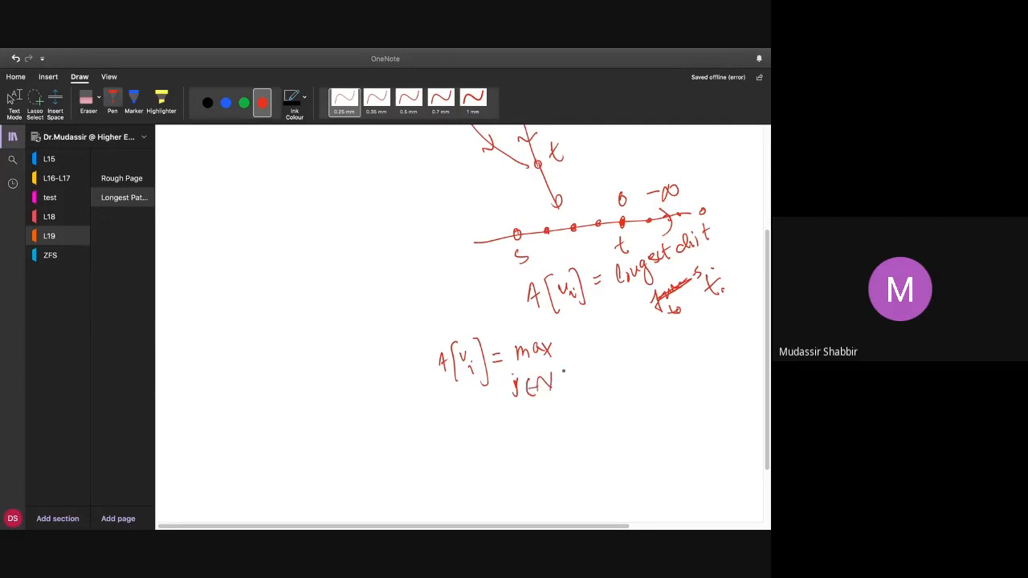
{"action": "left_click_drag", "start_coordinate": [562, 382], "coordinate": [594, 386]}
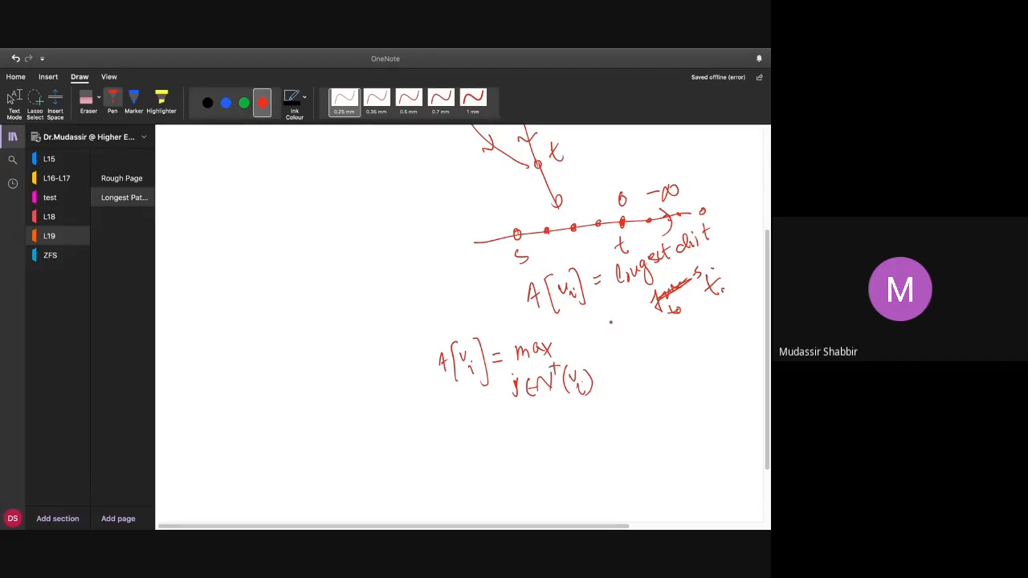
Complete the recurrence with the bracketed term [w_ij + A[v_j]]
{"action": "left_click_drag", "start_coordinate": [611, 321], "coordinate": [616, 417]}
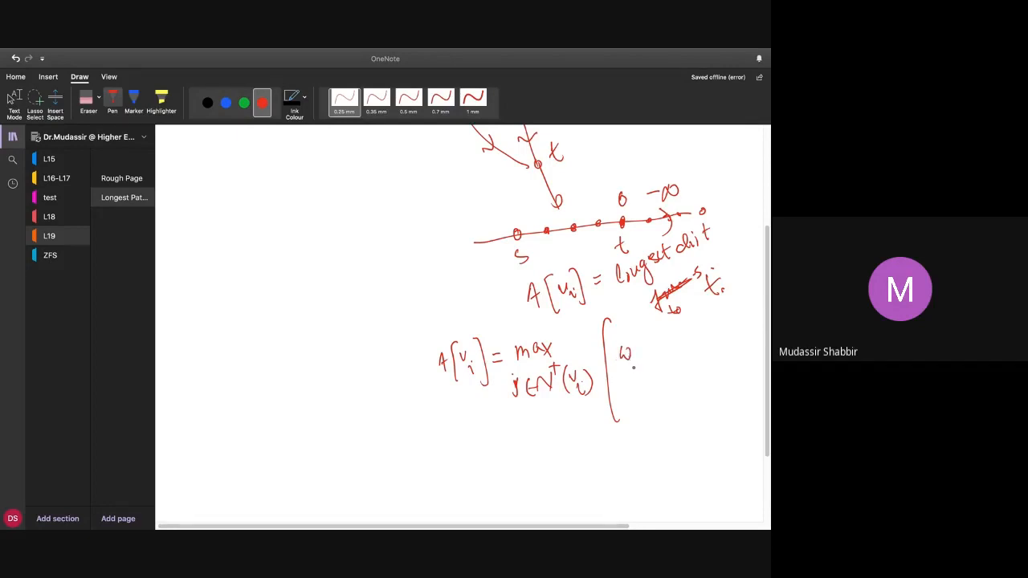
{"action": "left_click", "coordinate": [633, 371]}
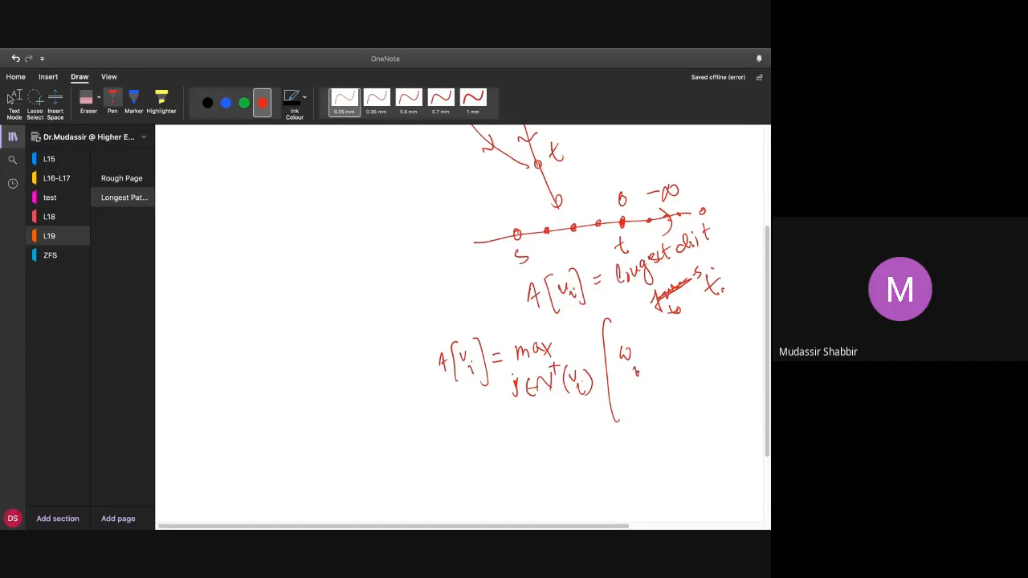
{"action": "left_click_drag", "start_coordinate": [634, 365], "coordinate": [662, 353]}
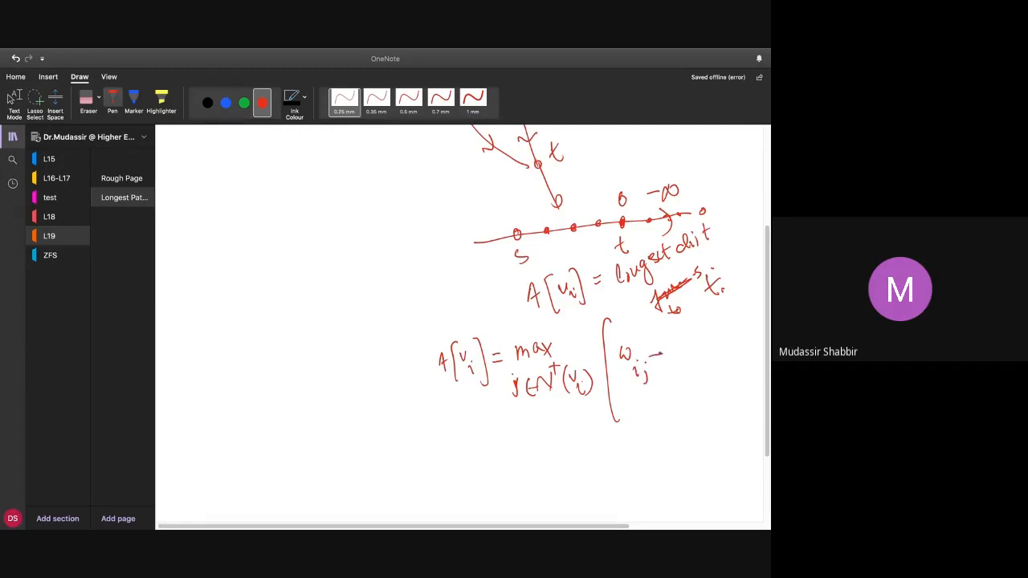
{"action": "left_click_drag", "start_coordinate": [654, 358], "coordinate": [687, 357]}
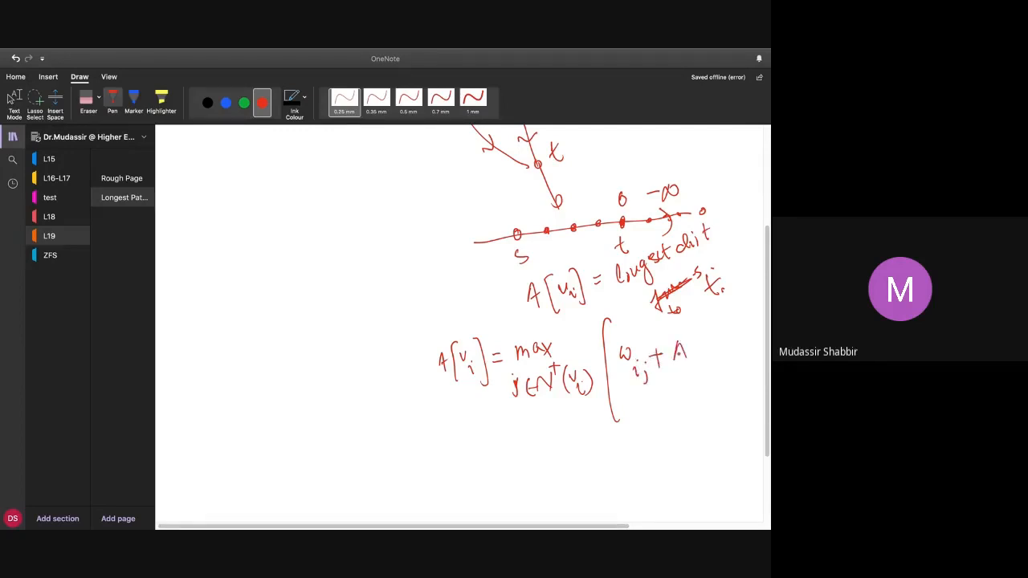
{"action": "left_click_drag", "start_coordinate": [673, 358], "coordinate": [711, 358]}
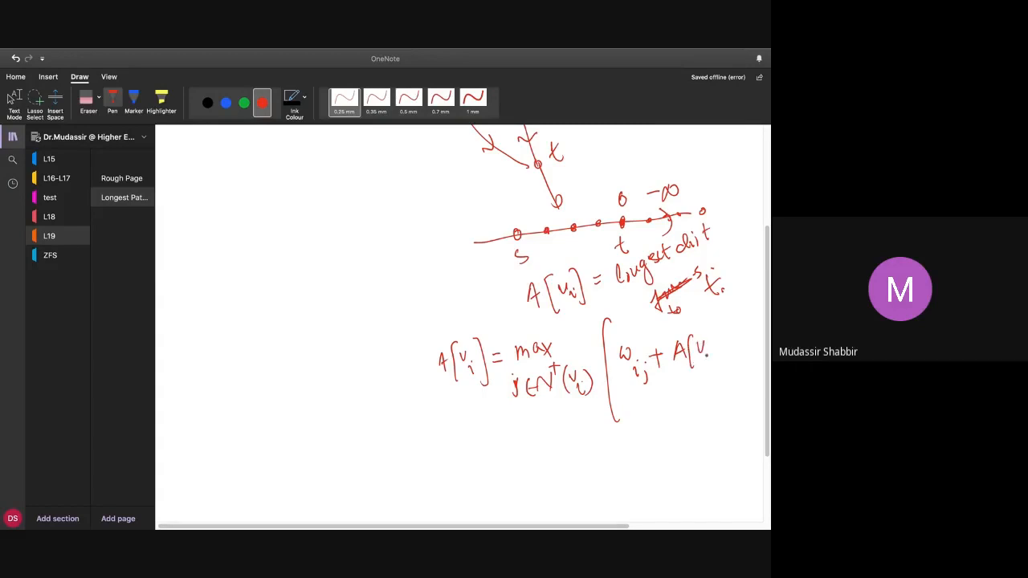
{"action": "left_click_drag", "start_coordinate": [707, 353], "coordinate": [722, 337]}
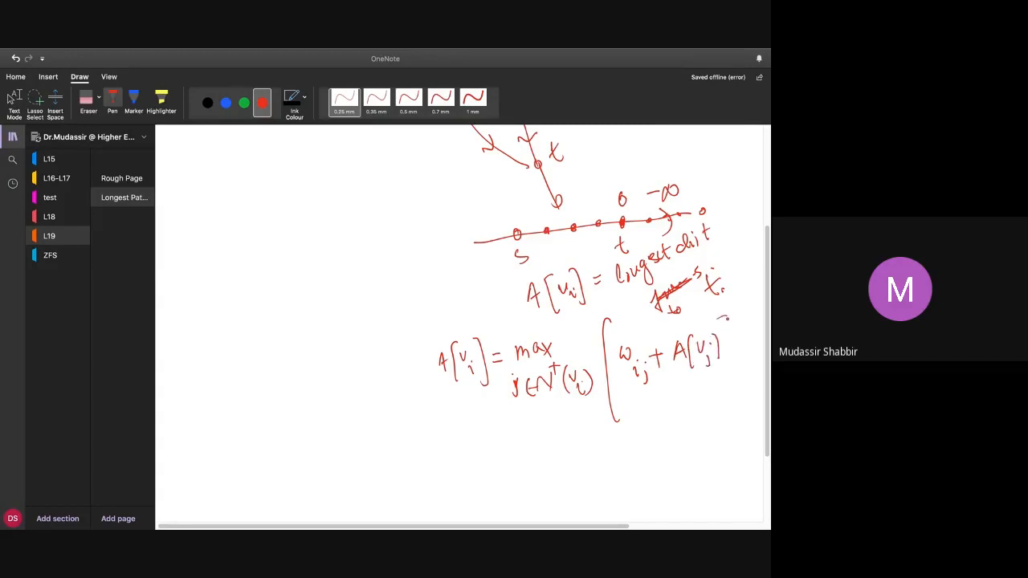
{"action": "left_click_drag", "start_coordinate": [726, 321], "coordinate": [727, 409]}
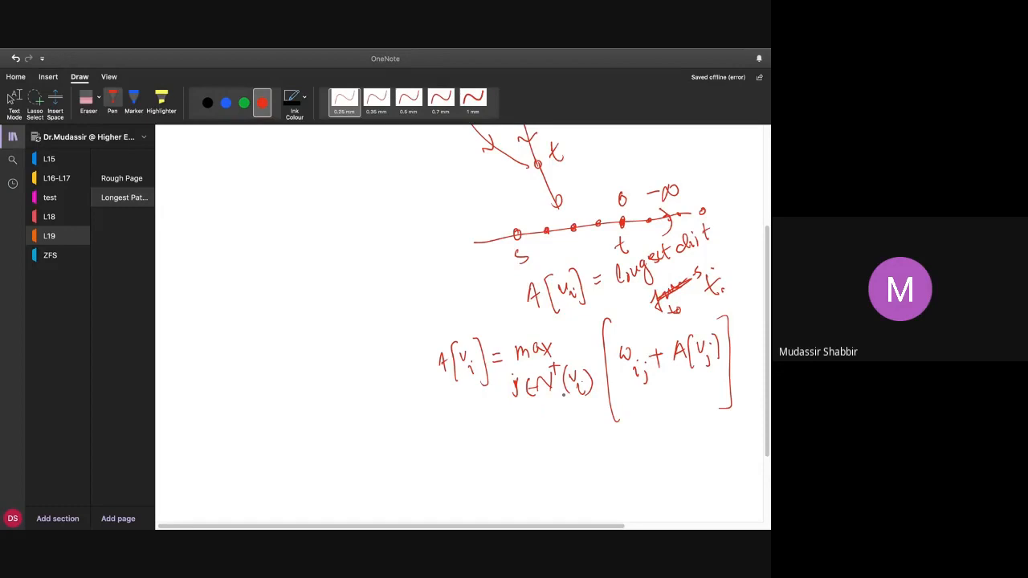
Sketch node t and weighted arcs between neighbor nodes below the recurrence
{"action": "left_click", "coordinate": [672, 456]}
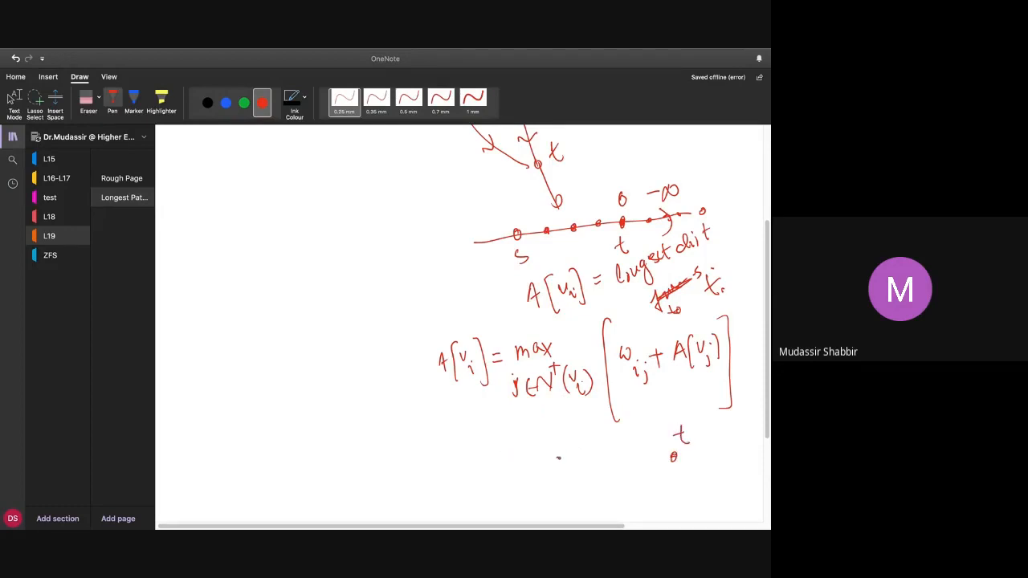
{"action": "left_click_drag", "start_coordinate": [602, 450], "coordinate": [650, 438]}
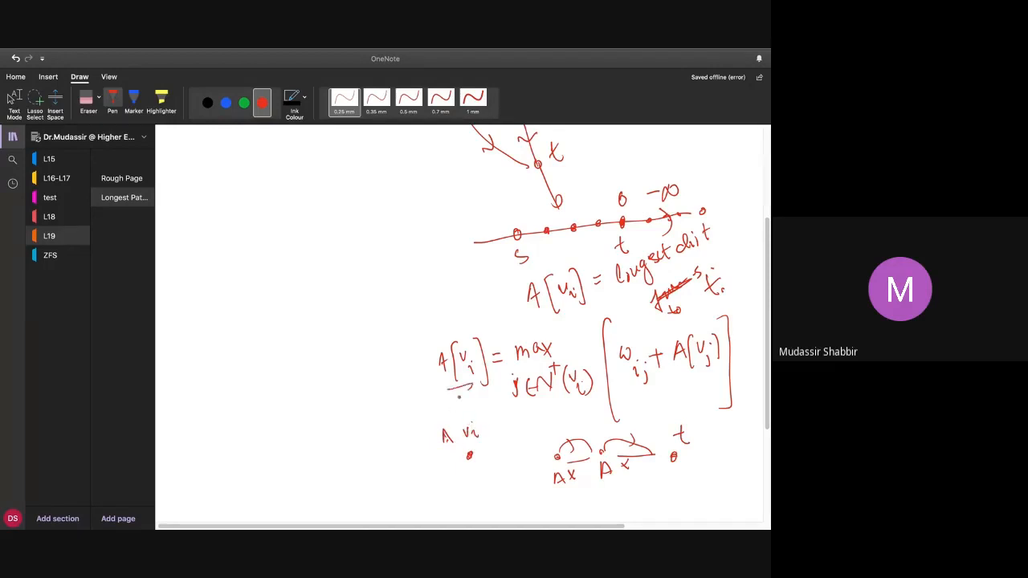
{"action": "left_click_drag", "start_coordinate": [450, 393], "coordinate": [478, 388]}
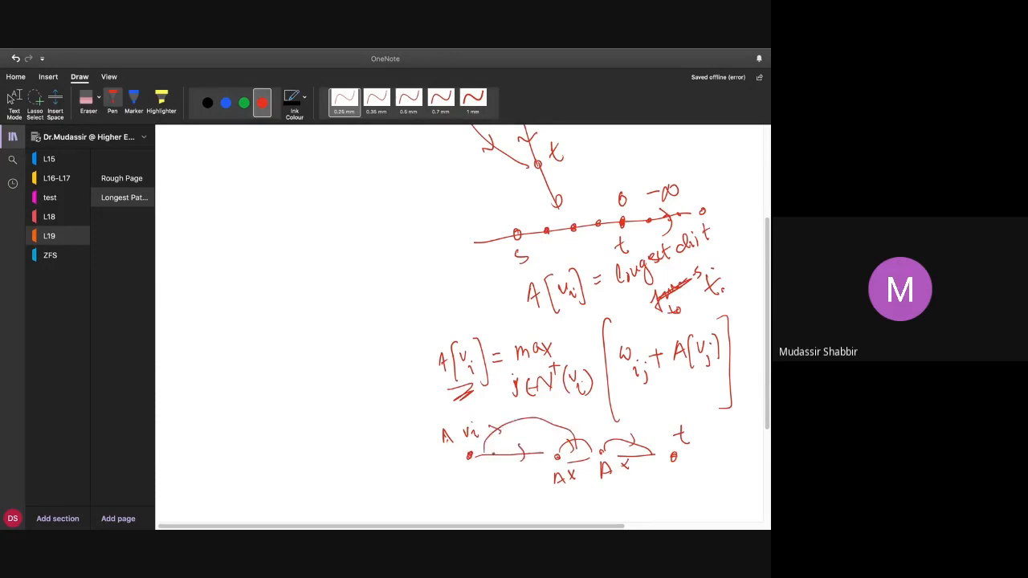
{"action": "left_click_drag", "start_coordinate": [498, 433], "coordinate": [530, 458]}
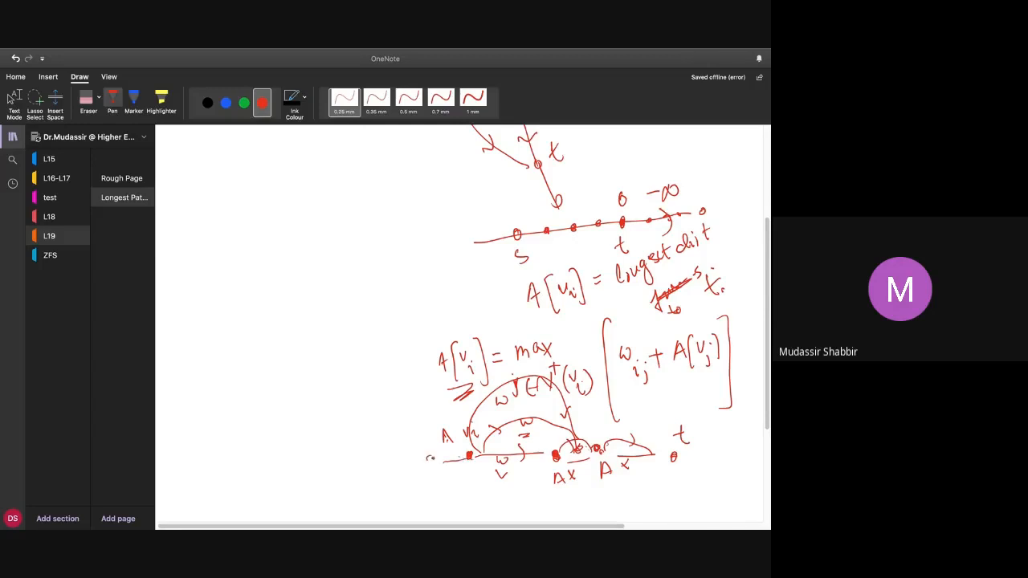
Label the first node s, mark beside A[v_i], and draw arcs between example nodes
{"action": "left_click_drag", "start_coordinate": [430, 450], "coordinate": [432, 478]}
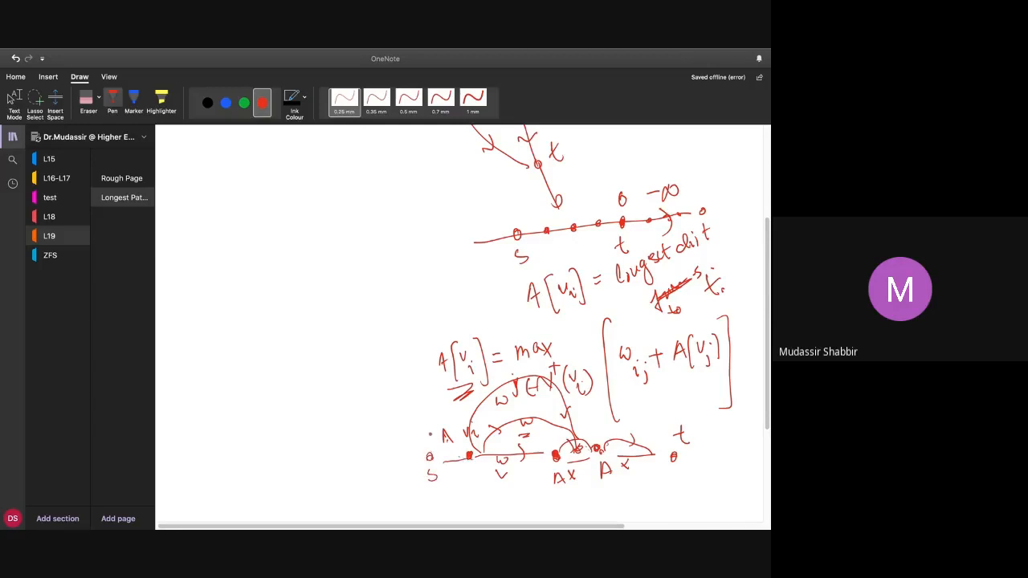
{"action": "left_click_drag", "start_coordinate": [429, 449], "coordinate": [437, 430]}
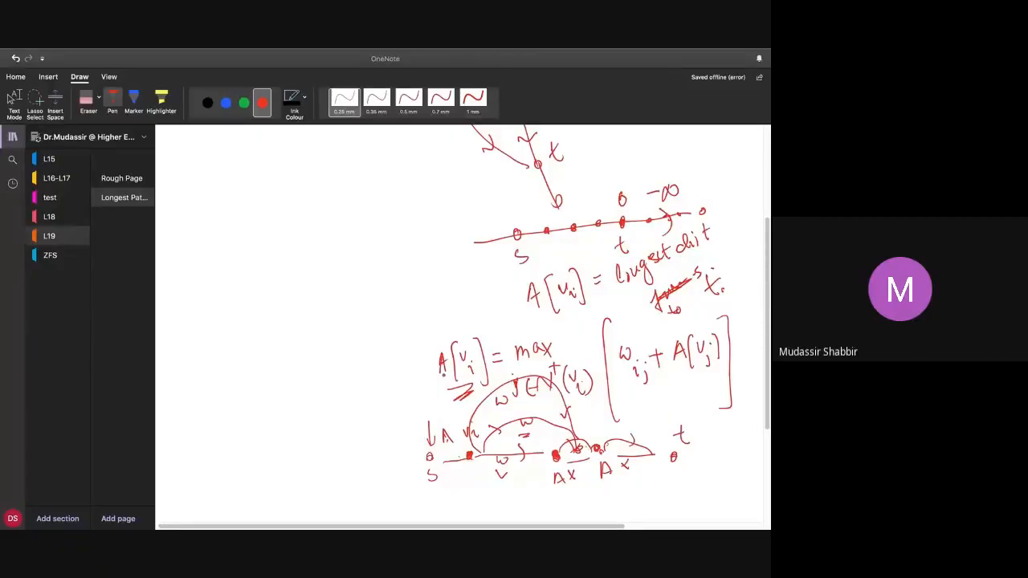
{"action": "left_click_drag", "start_coordinate": [687, 453], "coordinate": [731, 454]}
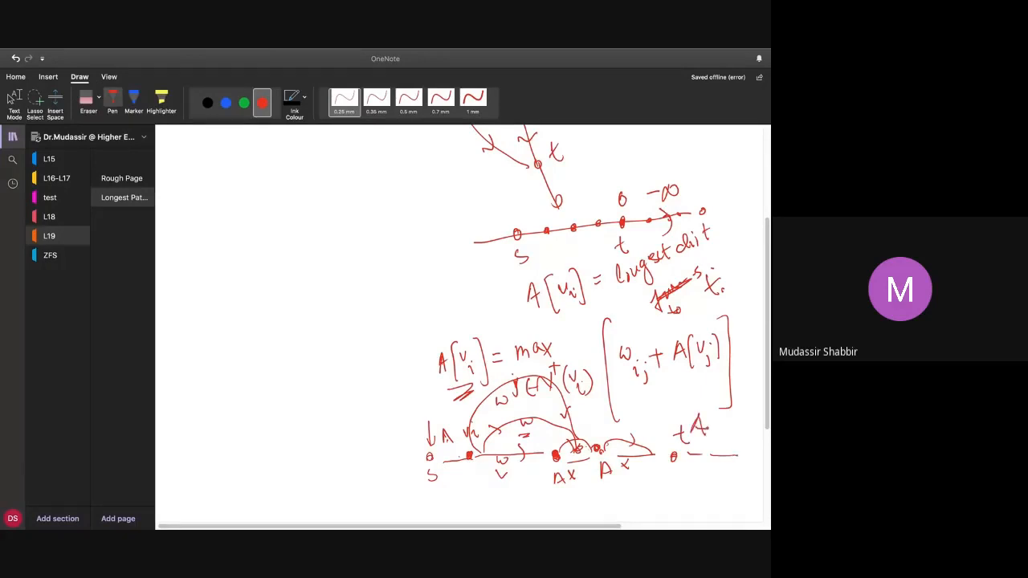
{"action": "left_click_drag", "start_coordinate": [711, 429], "coordinate": [735, 422]}
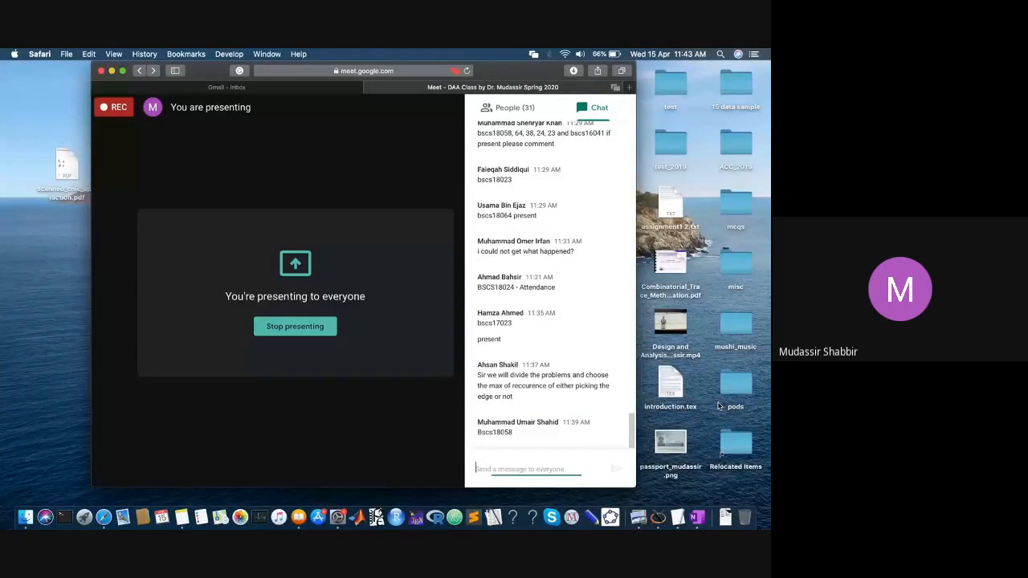
{"action": "mouse_move", "coordinate": [586, 365]}
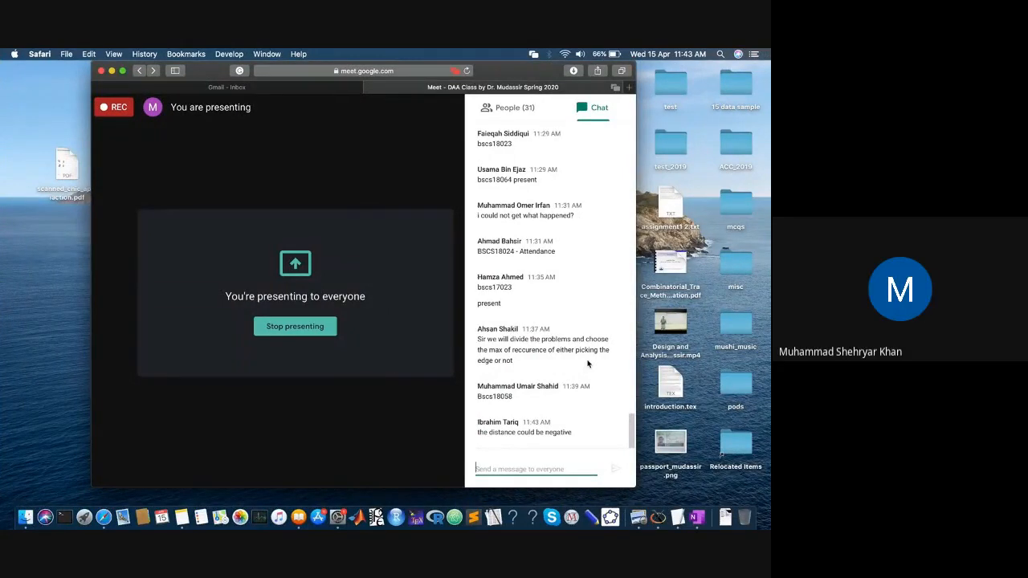
{"action": "scroll", "scroll_direction": "up", "scroll_amount": 3}
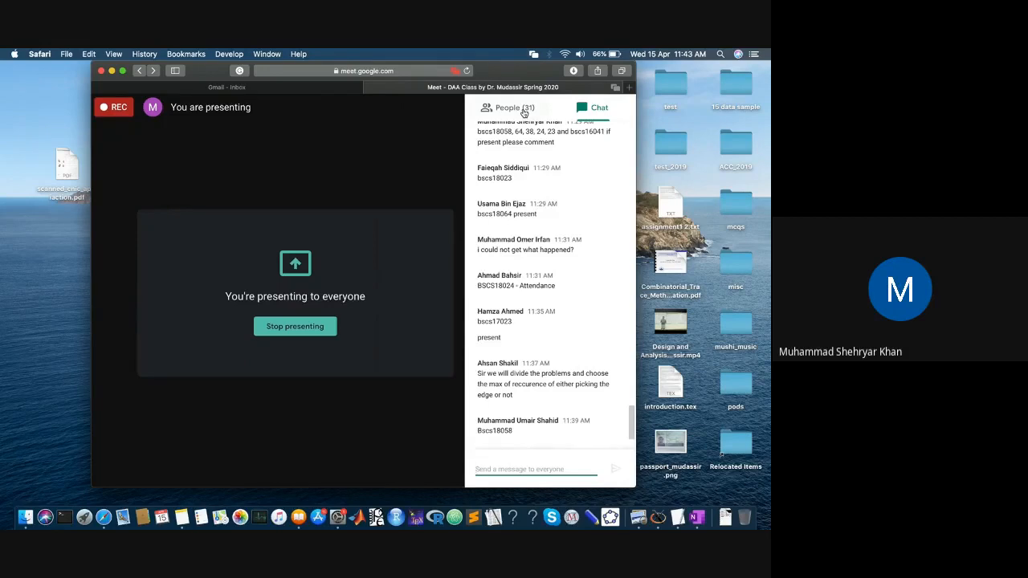
{"action": "left_click", "coordinate": [507, 107]}
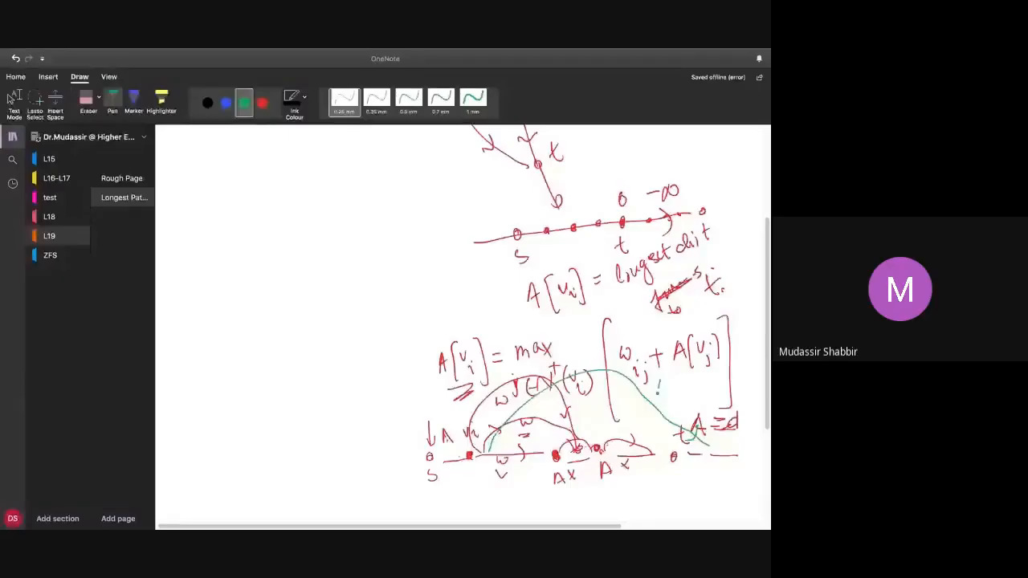
In green ink, draw an arc from v toward t, write 1000, and arc over the bracket
{"action": "left_click_drag", "start_coordinate": [658, 391], "coordinate": [698, 393]}
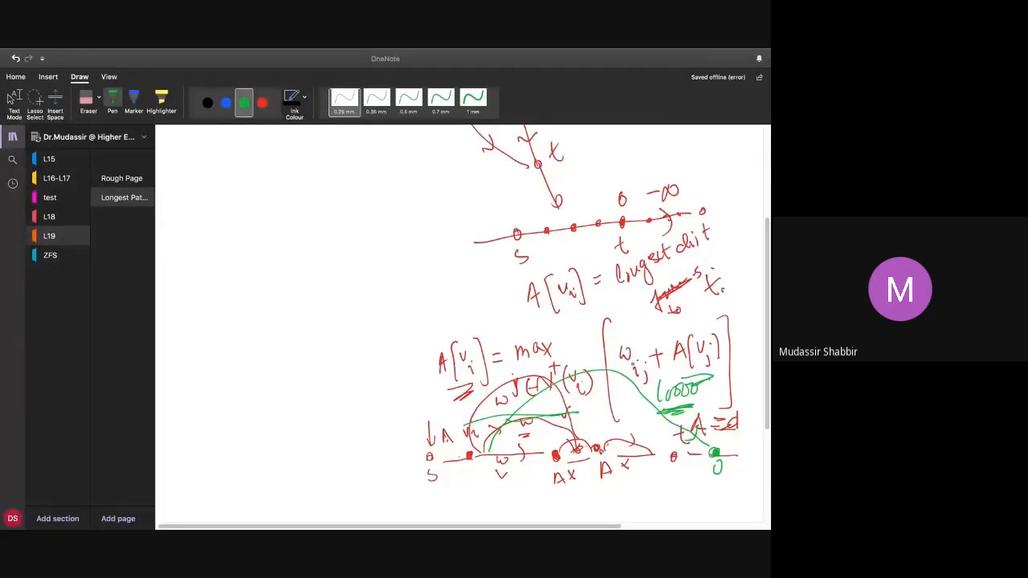
{"action": "left_click_drag", "start_coordinate": [617, 338], "coordinate": [665, 328]}
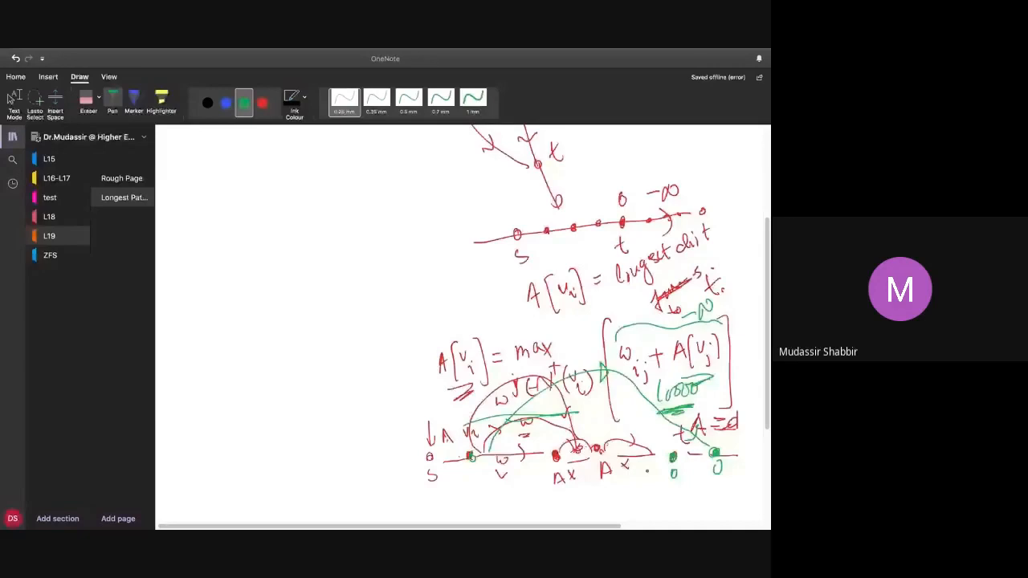
{"action": "left_click_drag", "start_coordinate": [638, 465], "coordinate": [666, 474]}
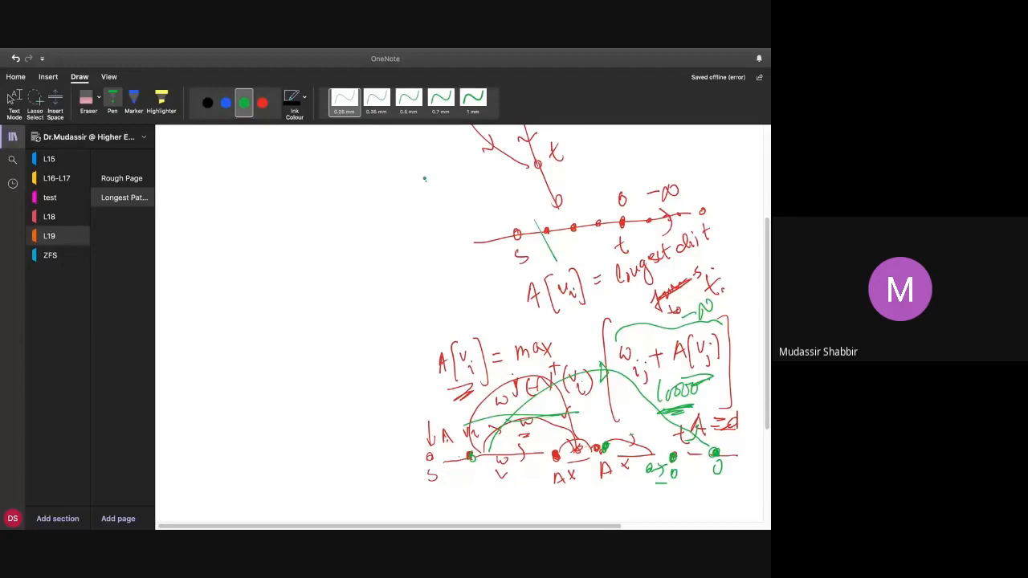
Draw a green stroke across the top path near s
{"action": "left_click_drag", "start_coordinate": [417, 176], "coordinate": [450, 241]}
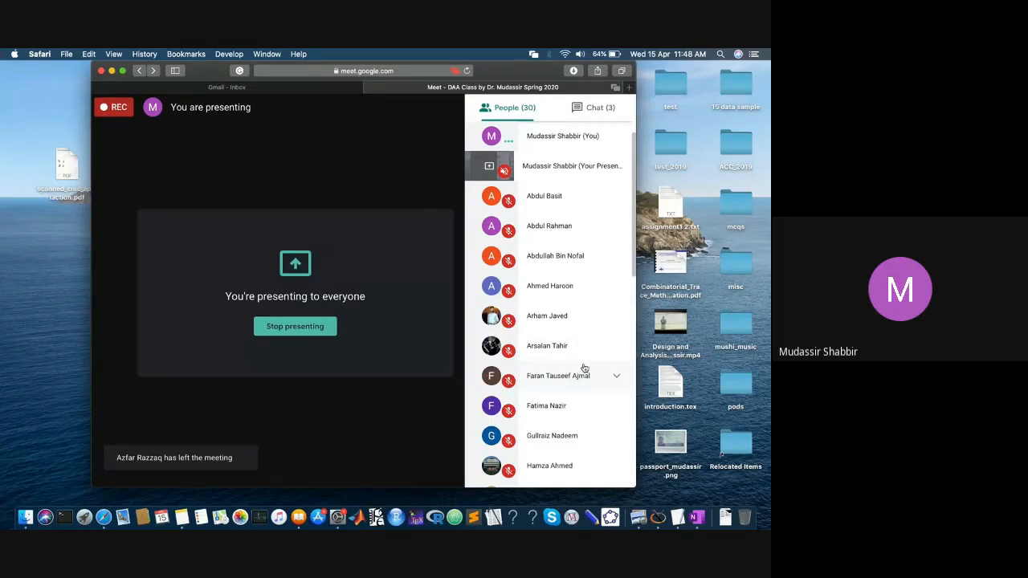
Scroll down the view by three notches
{"action": "scroll", "scroll_direction": "down", "scroll_amount": 3}
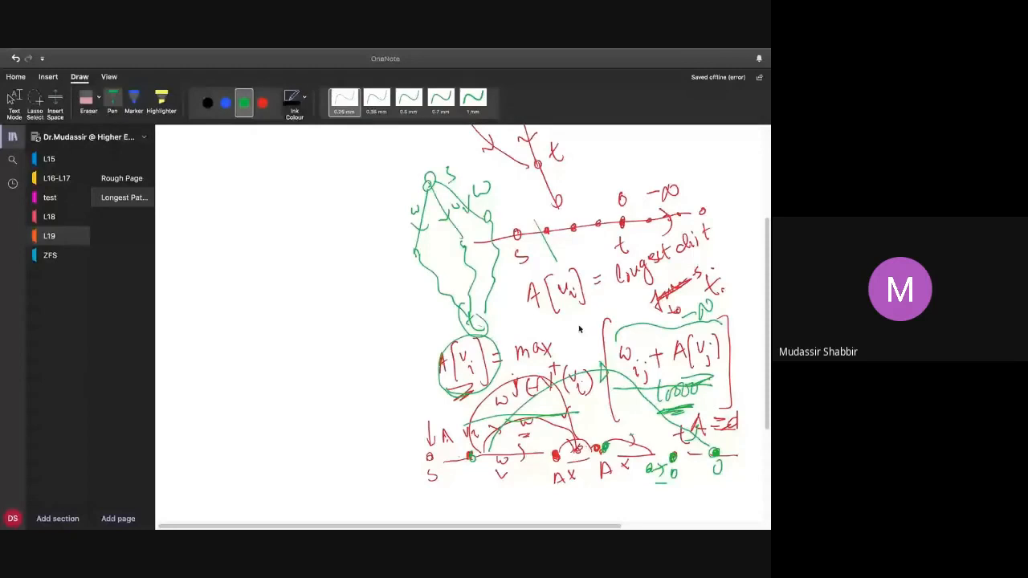
{"action": "mouse_move", "coordinate": [578, 169]}
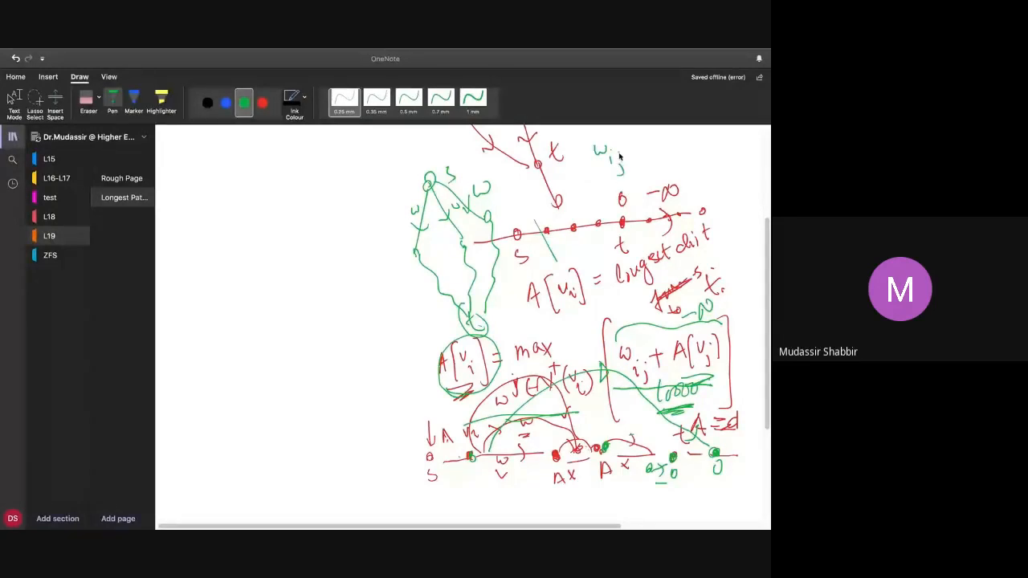
Handwrite 'w_ij + A[ ]' in green at the top right beside node t
{"action": "left_click_drag", "start_coordinate": [622, 152], "coordinate": [683, 161]}
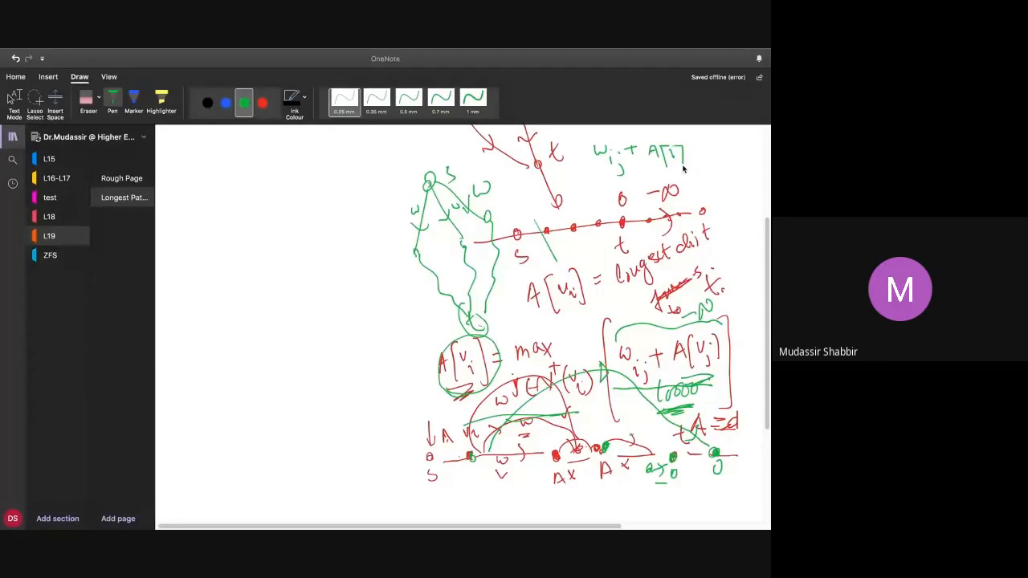